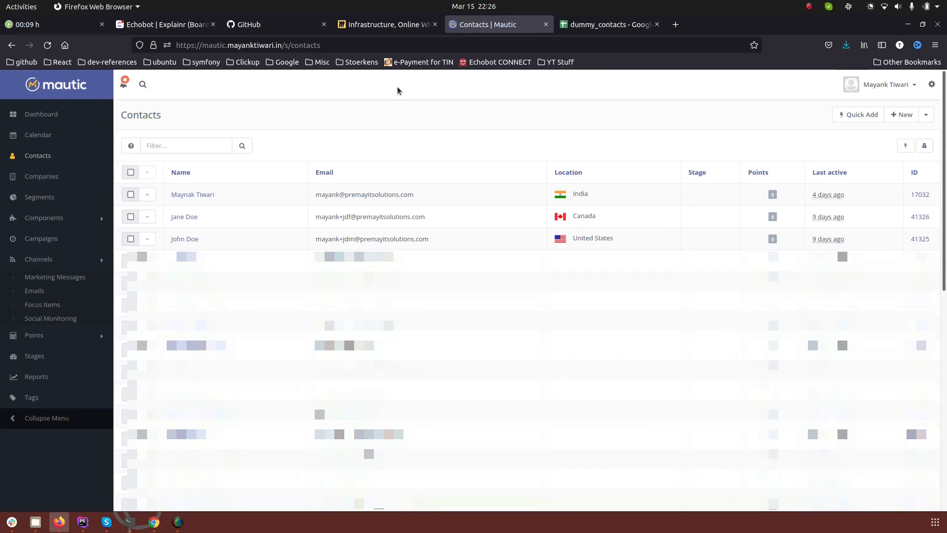
mouse_move(709, 135)
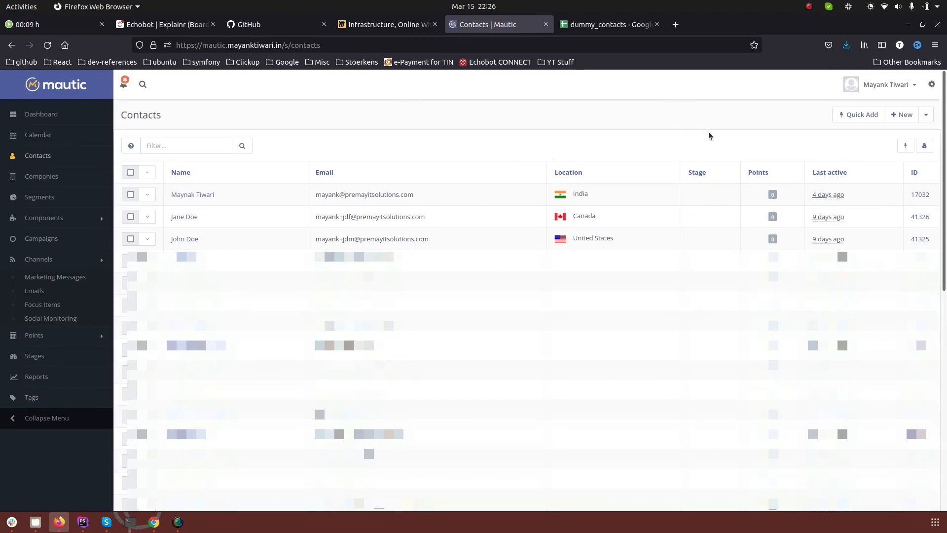
mouse_move(794, 110)
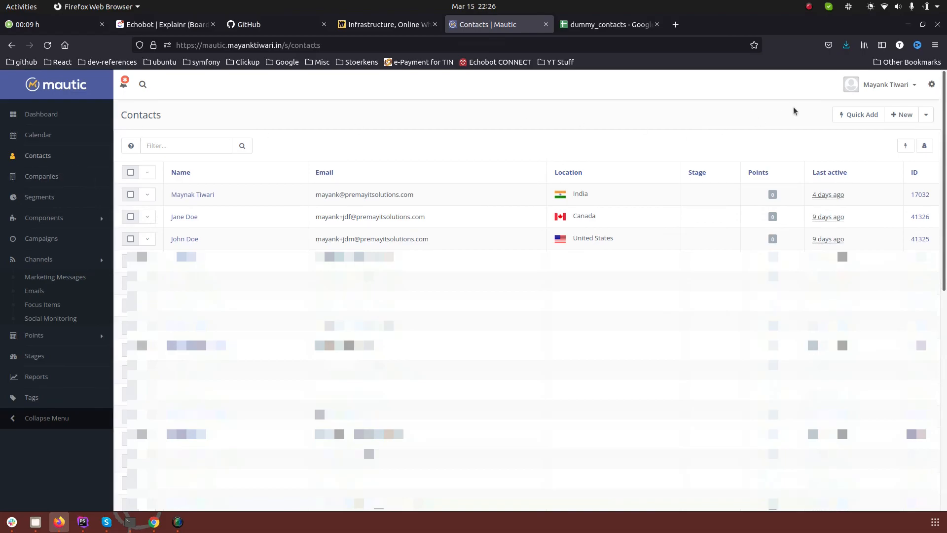
Start a new contact from the Contacts list, then discard it and return to the list.
left_click(857, 115)
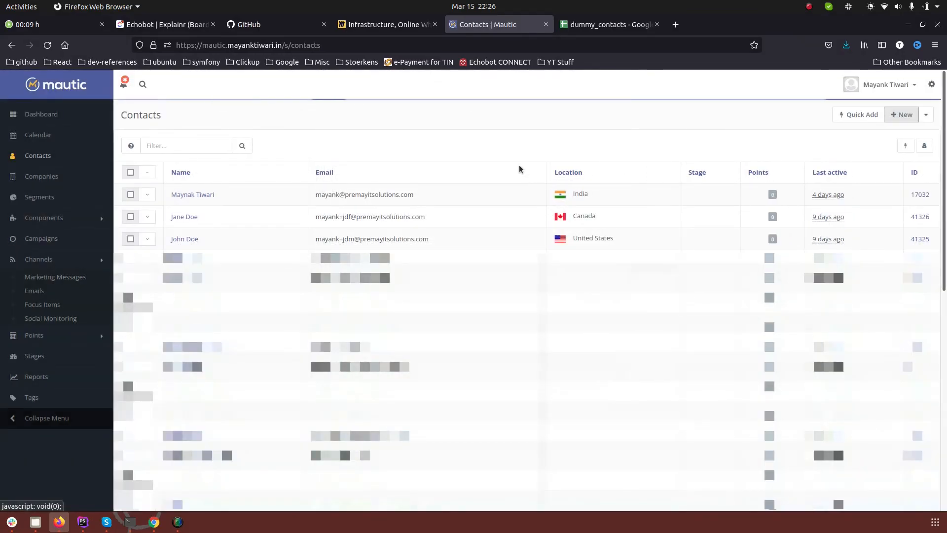
left_click(901, 114)
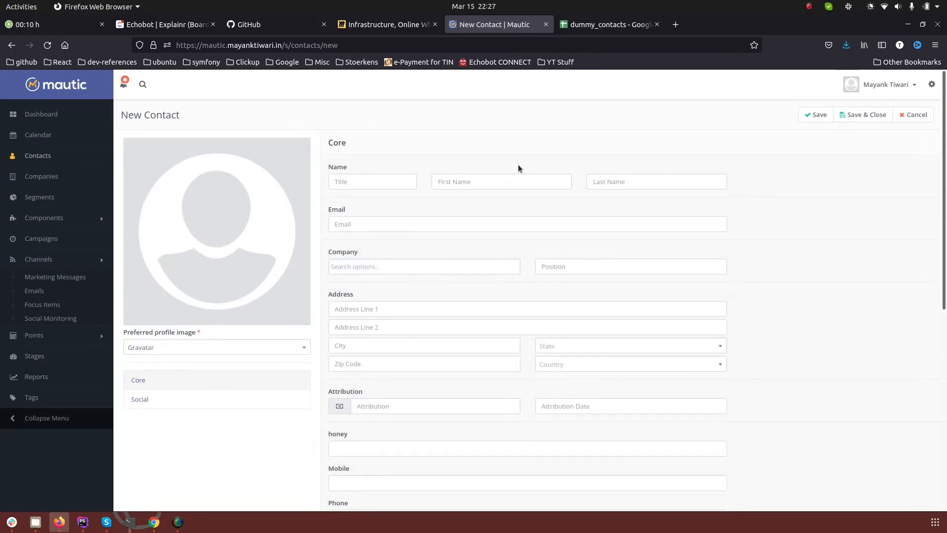
scroll("down", 3)
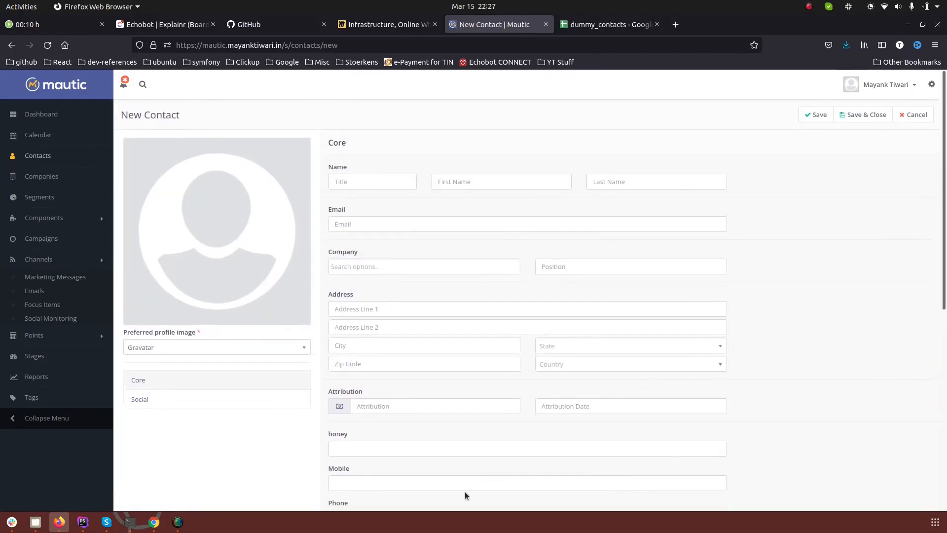
left_click(913, 114)
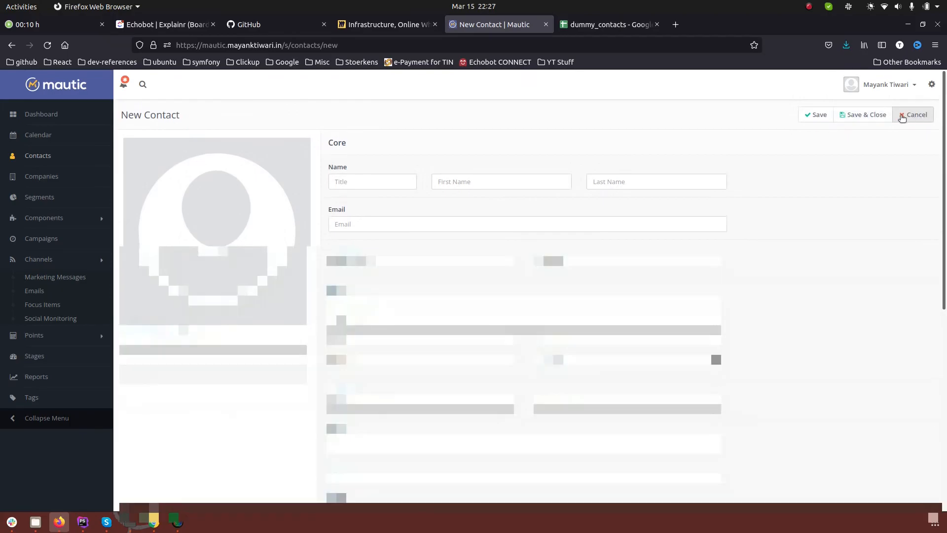
left_click(913, 115)
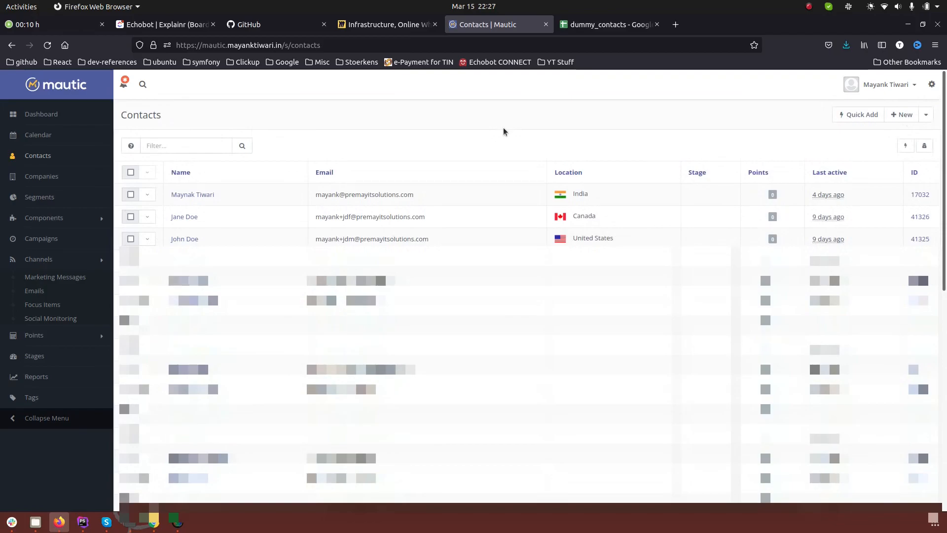
Reach the Import Contacts page from the + New dropdown's Import option.
left_click(926, 114)
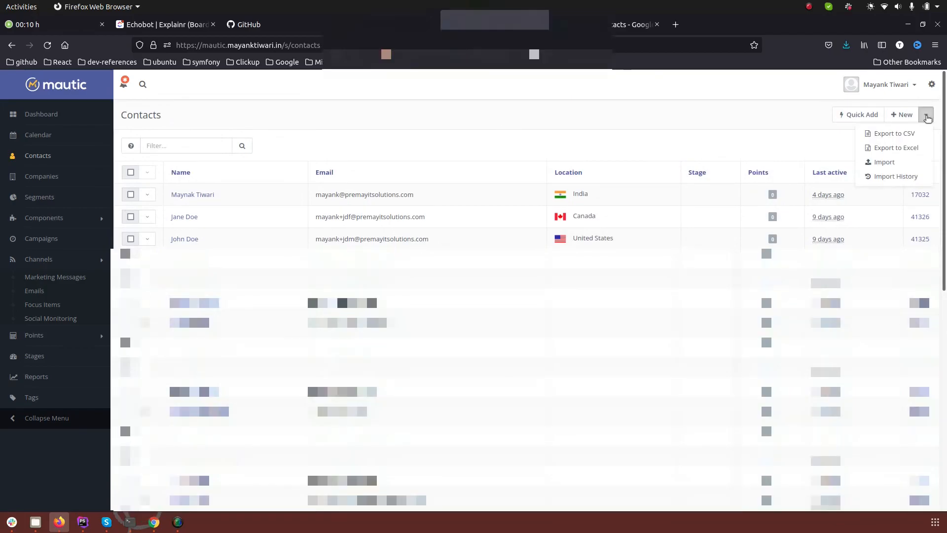
mouse_move(884, 162)
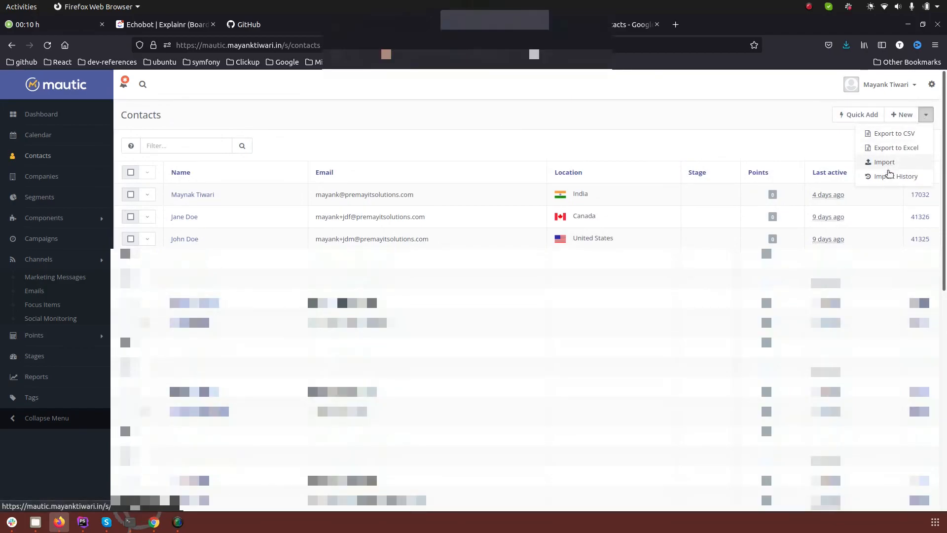
left_click(884, 162)
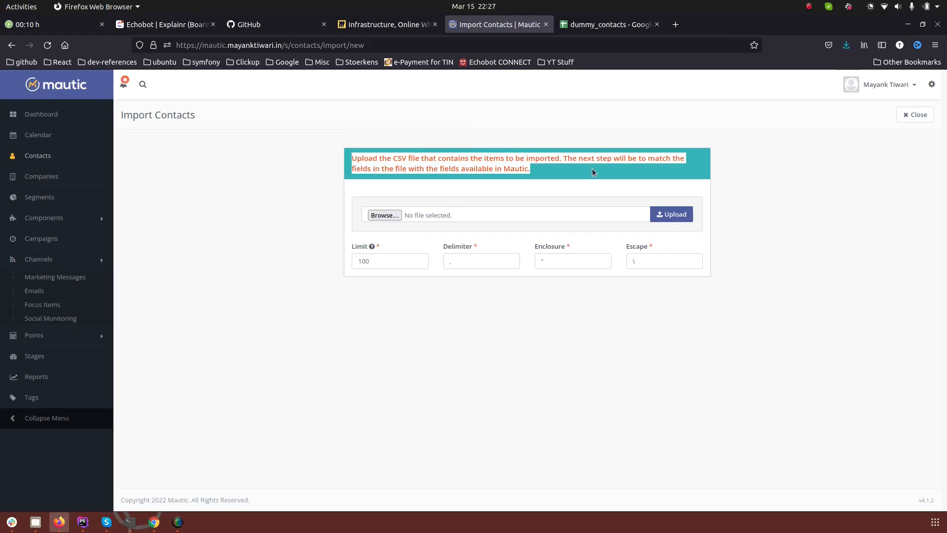
Download the dummy_contacts Google Sheet as a CSV file, save it, and return to Mautic.
left_click(608, 24)
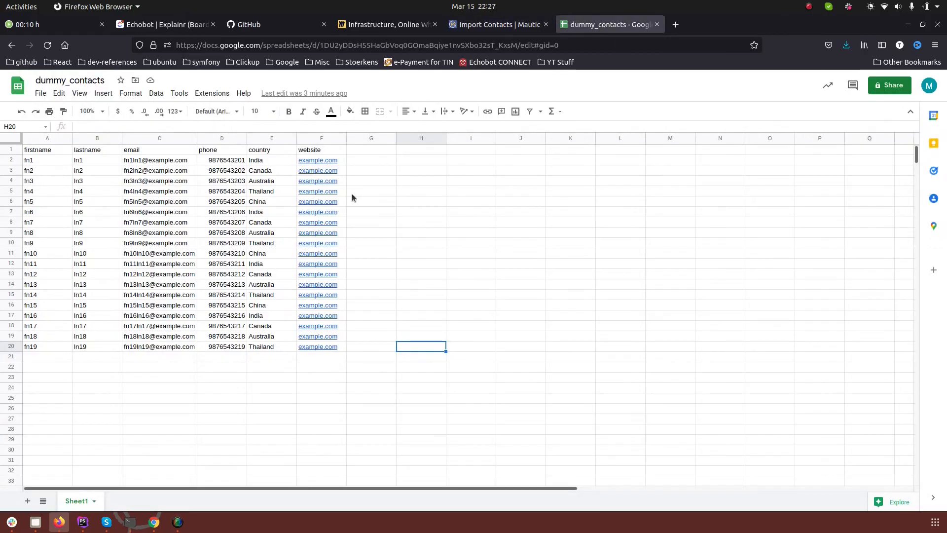
mouse_move(46, 265)
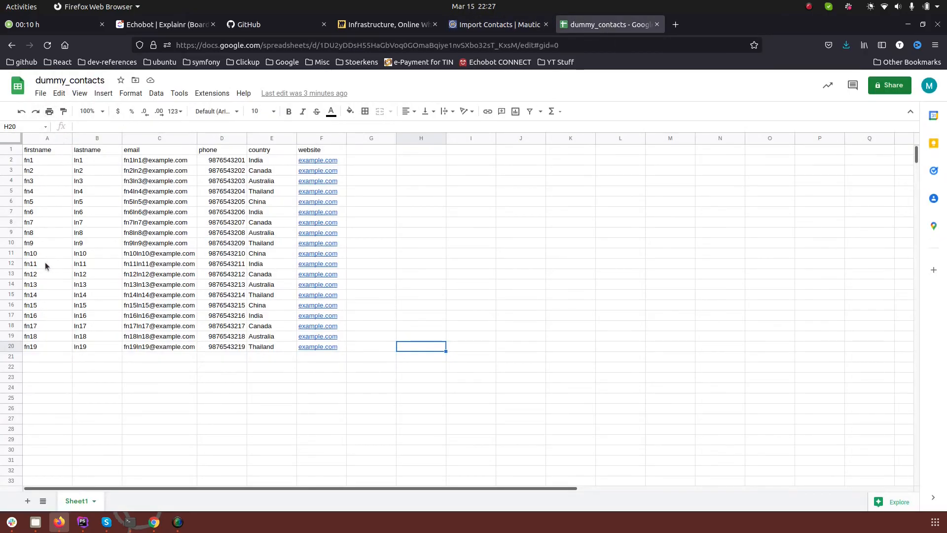
left_click(39, 93)
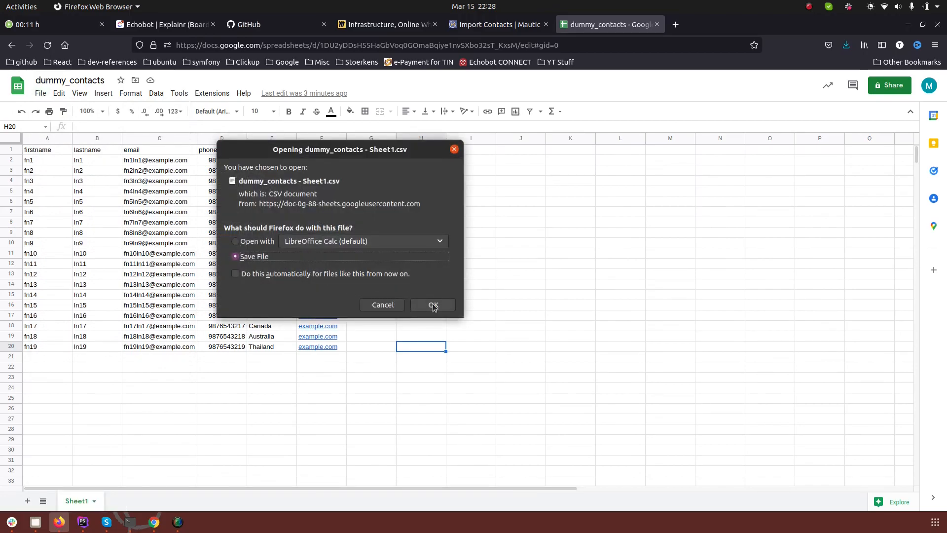
left_click(432, 305)
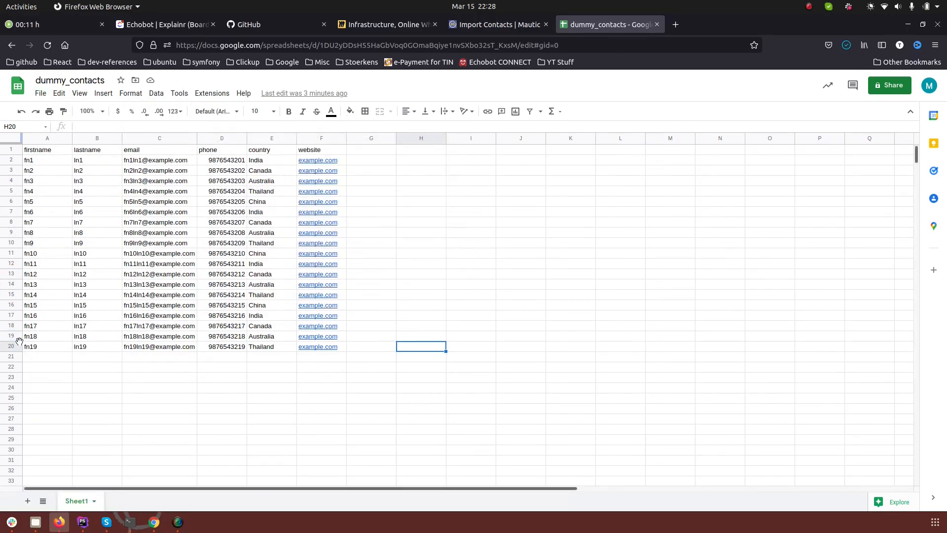
left_click(497, 24)
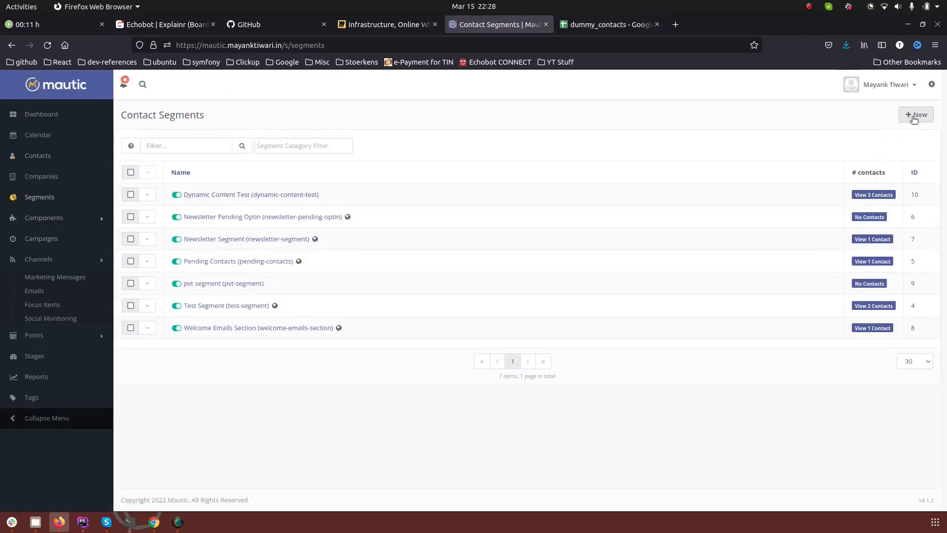
Create and save a new contact segment named Import_20_contacts.
left_click(916, 114)
type("Import_20_contacts")
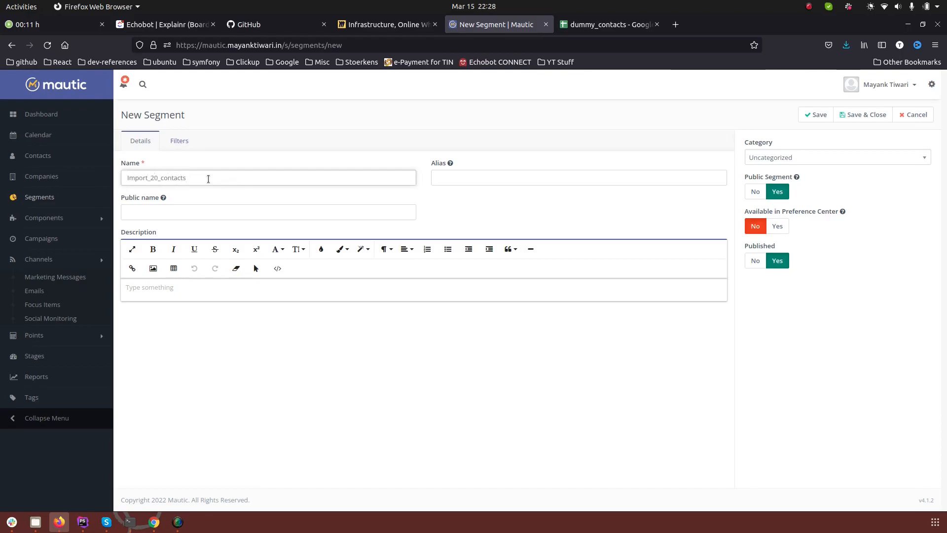
left_click(755, 191)
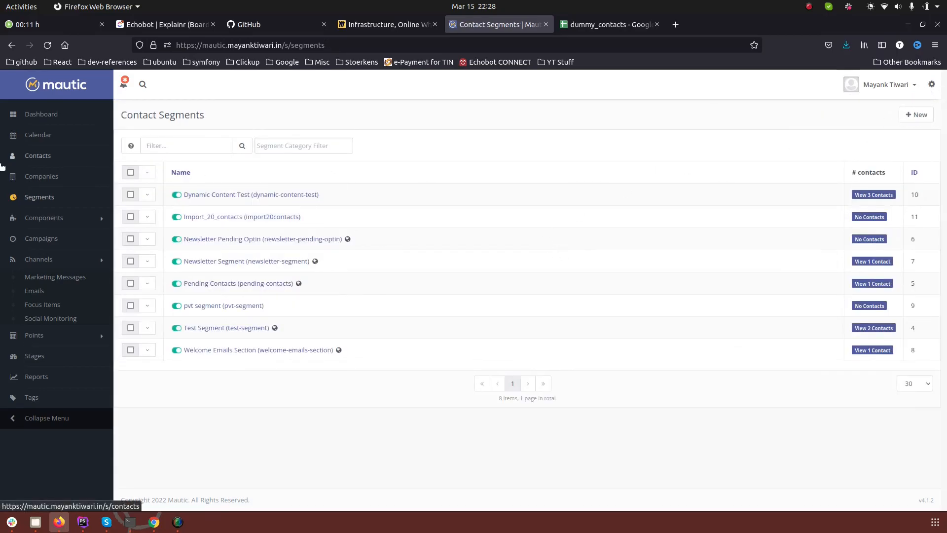
Upload dummy_contacts - Sheet1.csv to the contact import and reach the column-matching step.
left_click(37, 155)
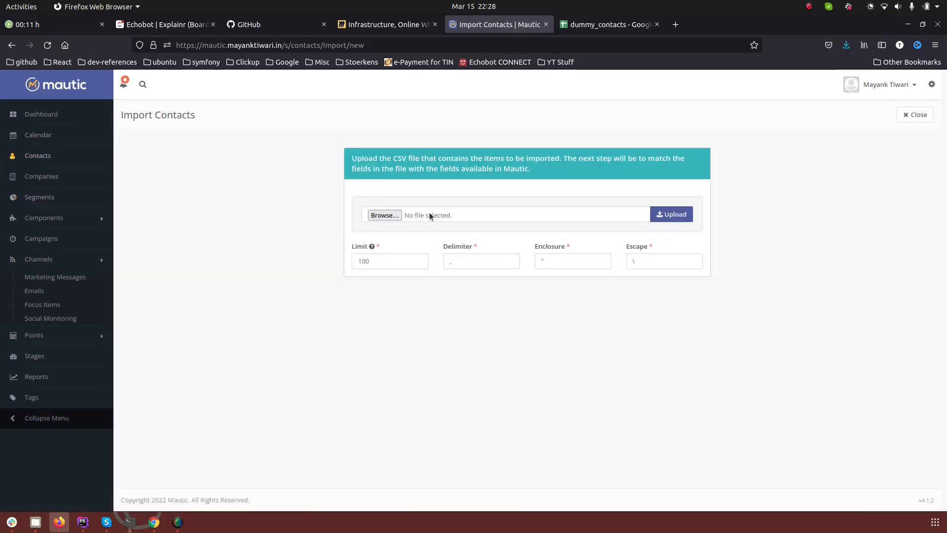
left_click(384, 214)
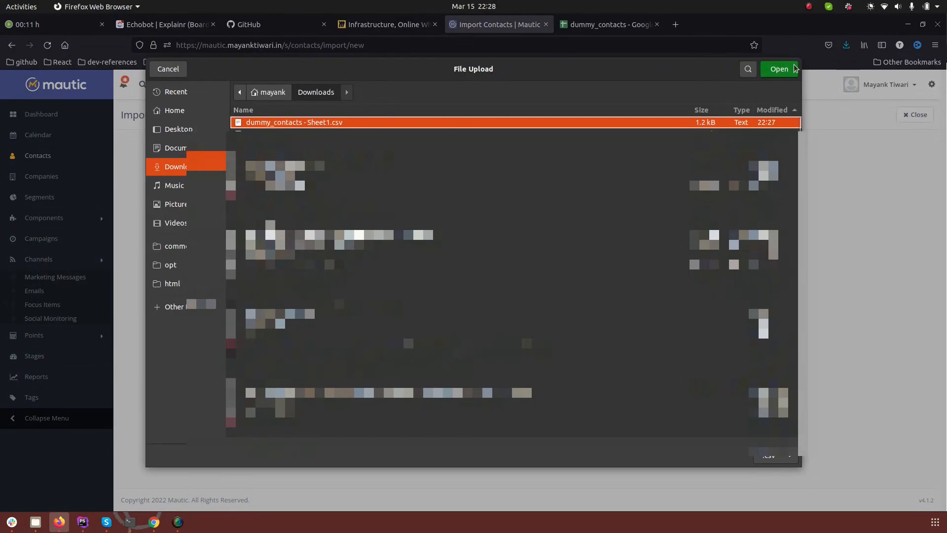
left_click(778, 69)
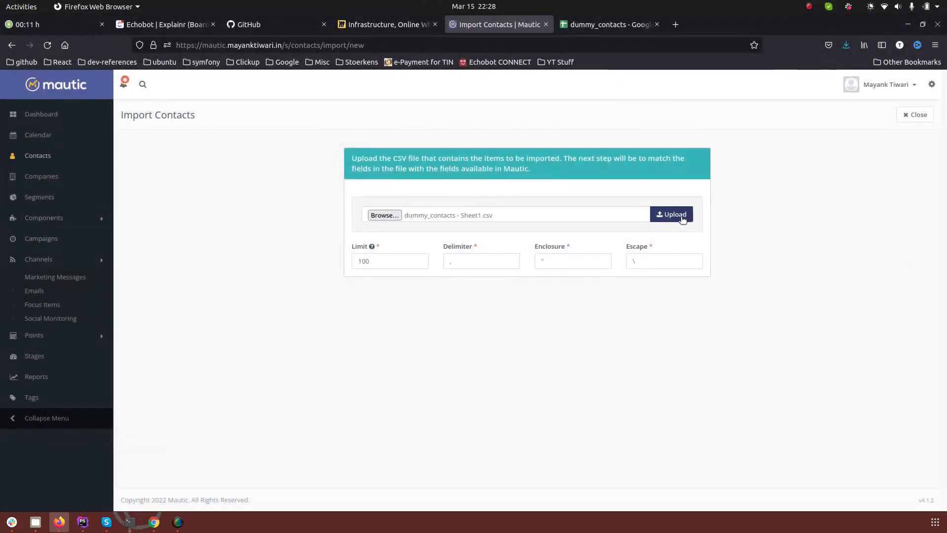
left_click(671, 214)
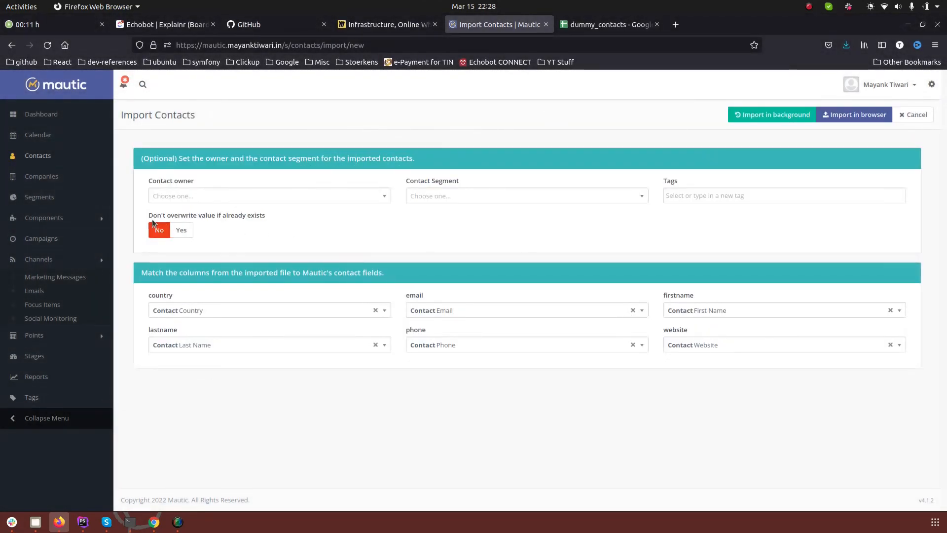
left_click(269, 195)
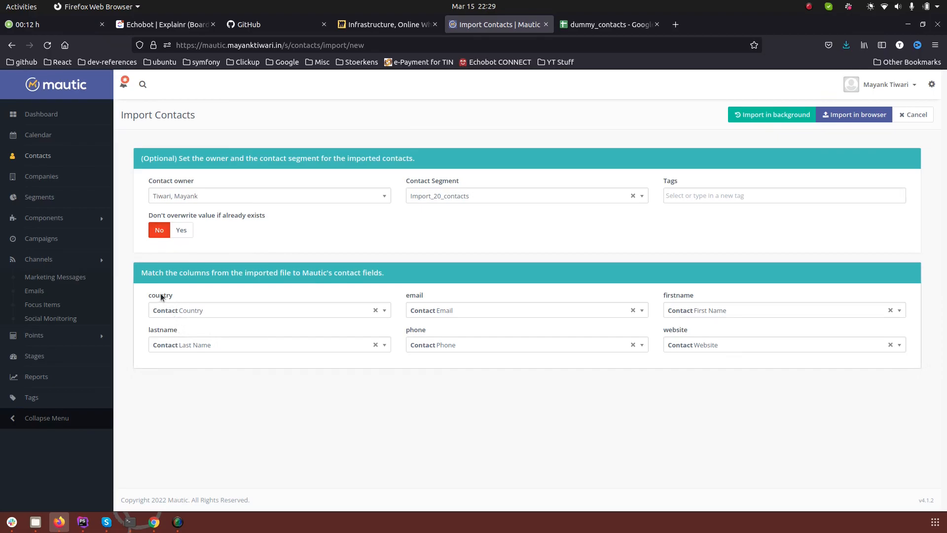
left_click(606, 24)
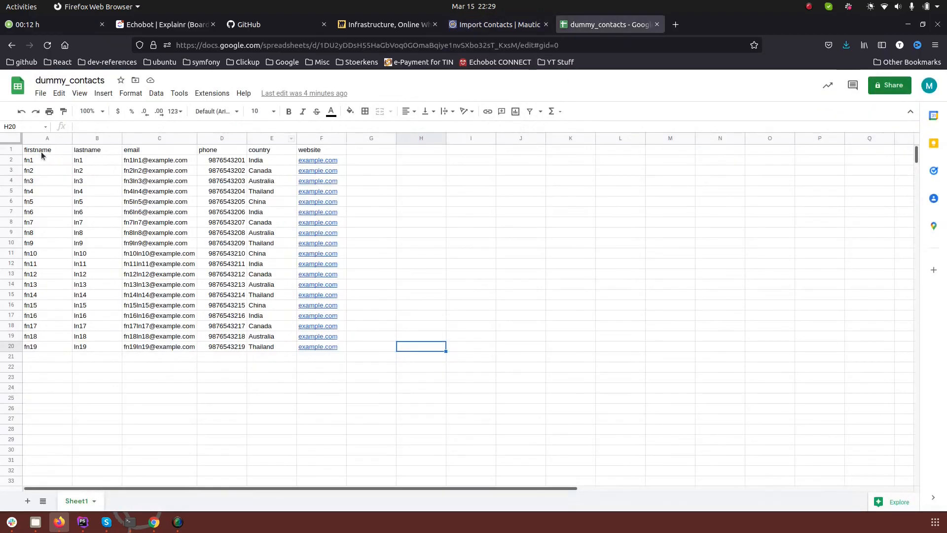
left_click(96, 149)
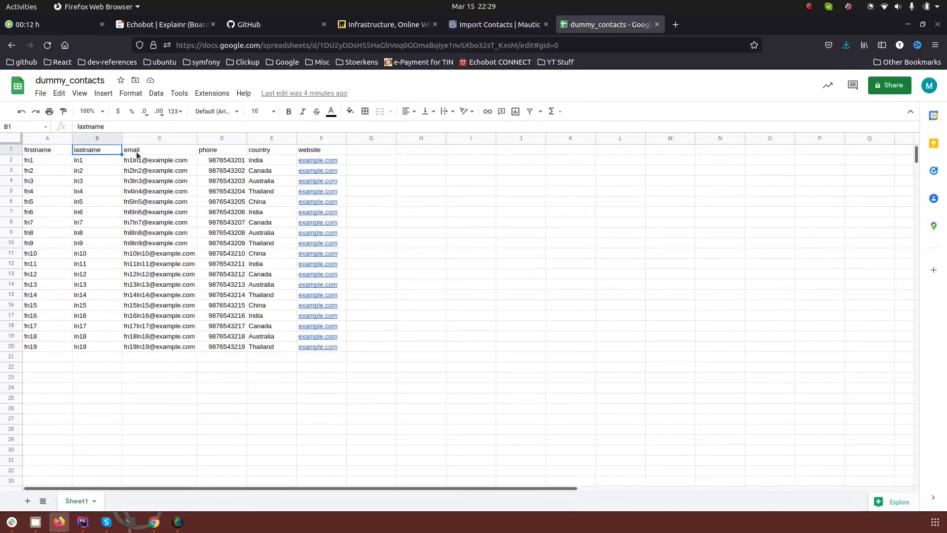
left_click(159, 149)
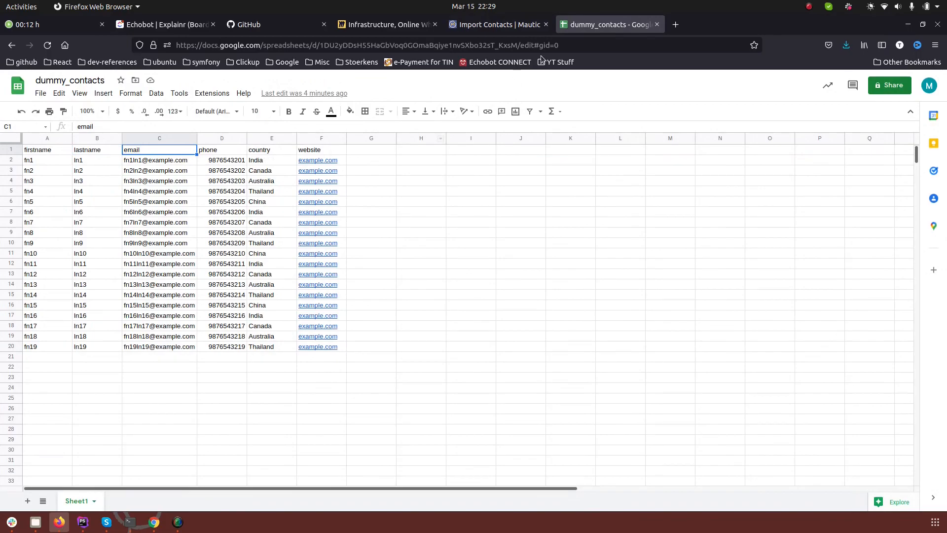
left_click(497, 23)
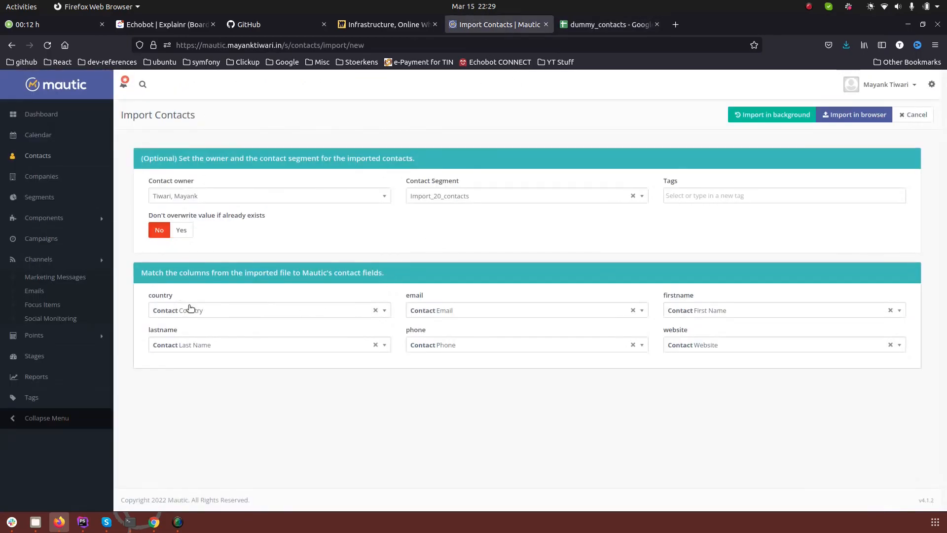
mouse_move(302, 361)
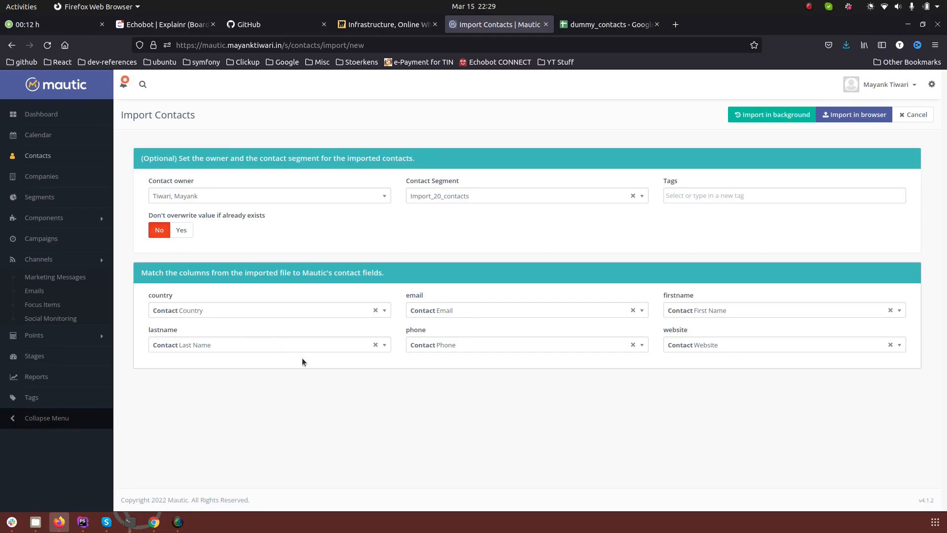
mouse_move(312, 356)
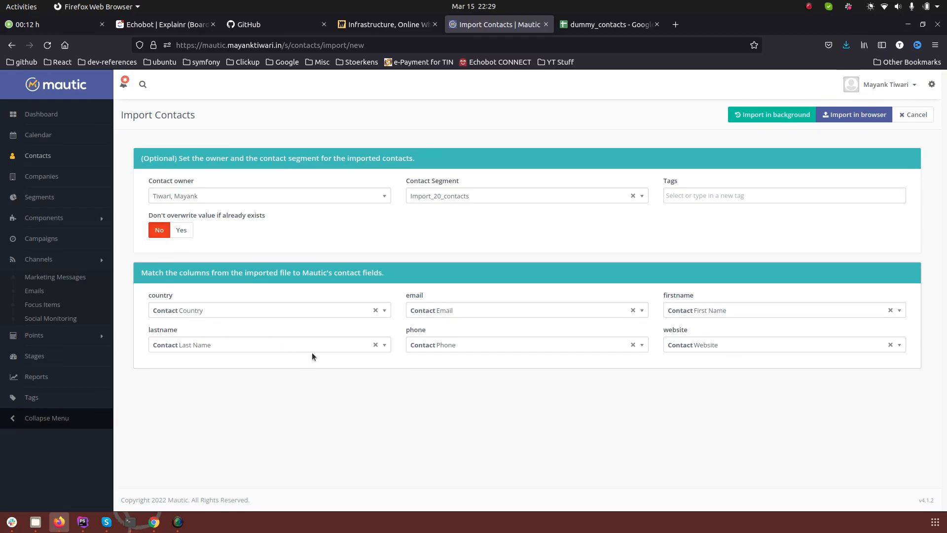
Confirm the lastname field match and start the import in the browser.
left_click(265, 344)
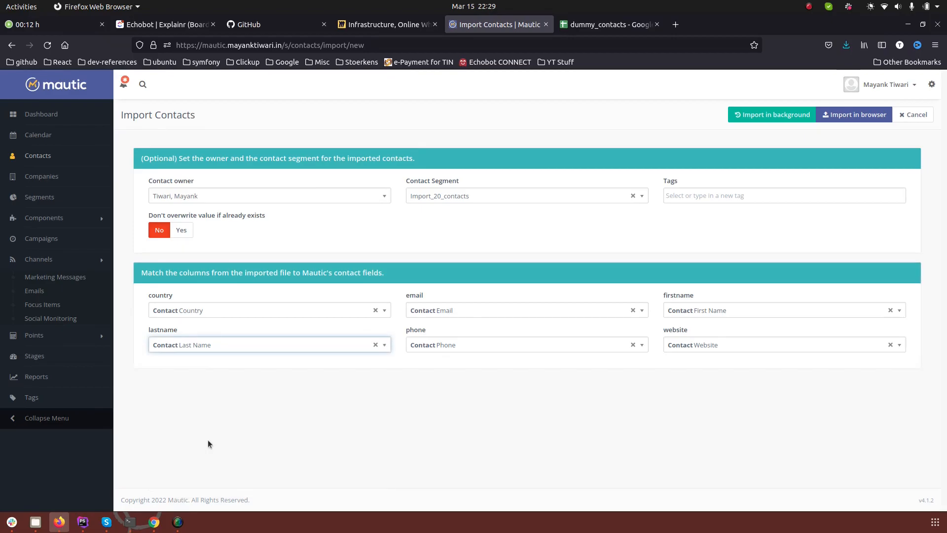
mouse_move(279, 324)
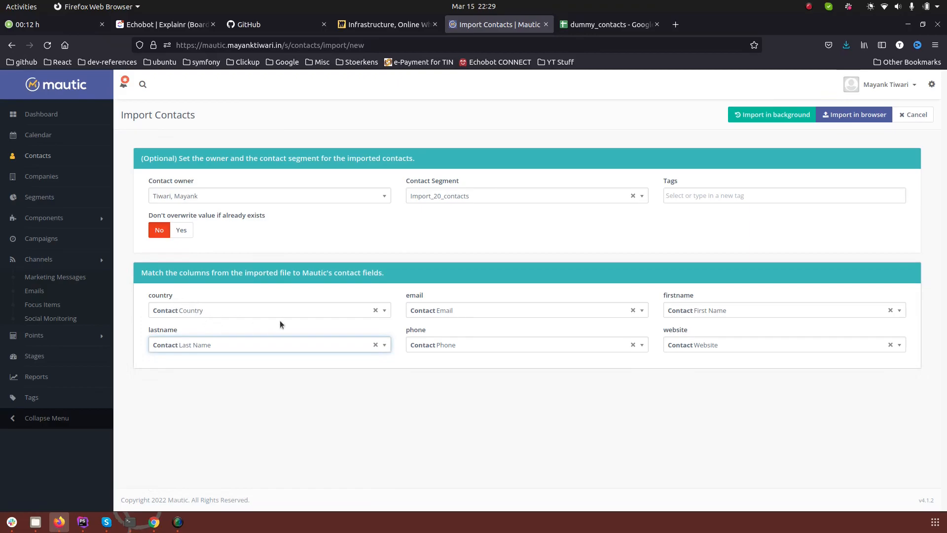
mouse_move(714, 303)
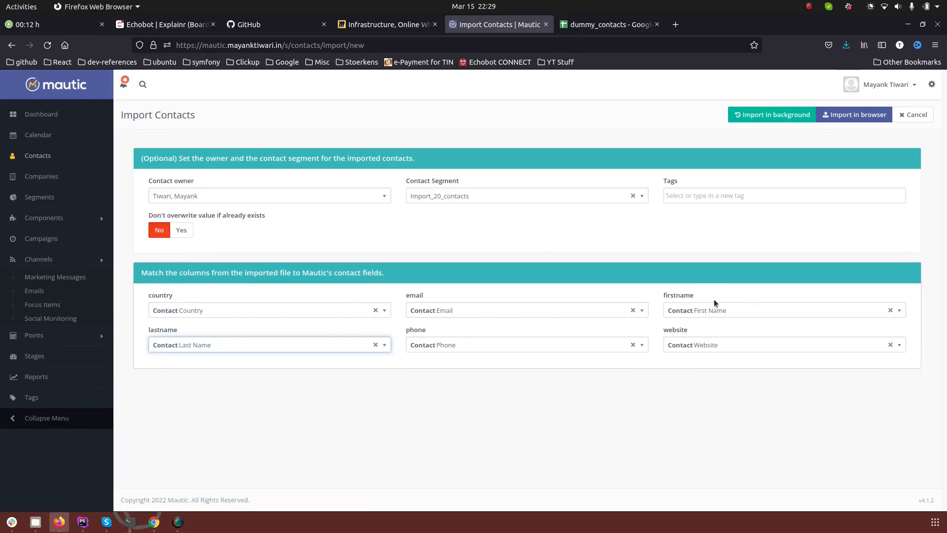
mouse_move(722, 338)
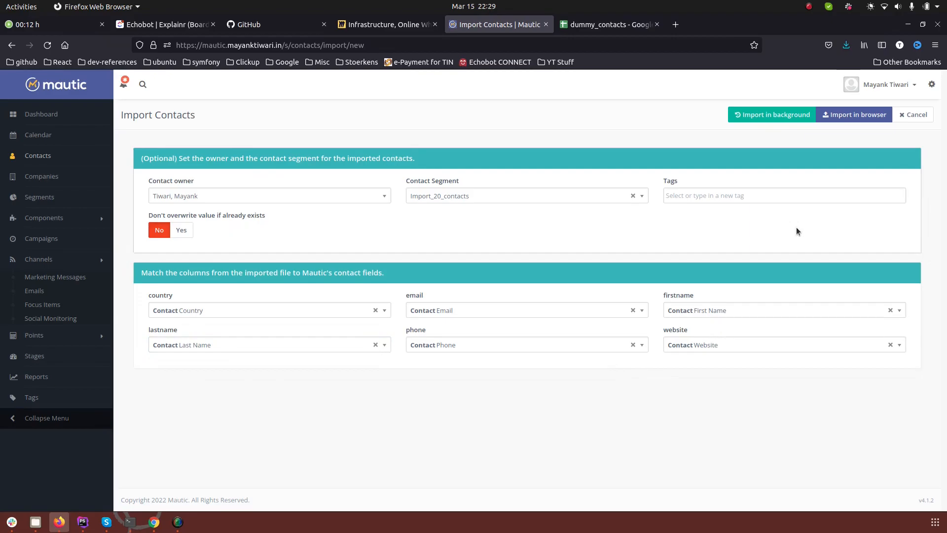
mouse_move(854, 114)
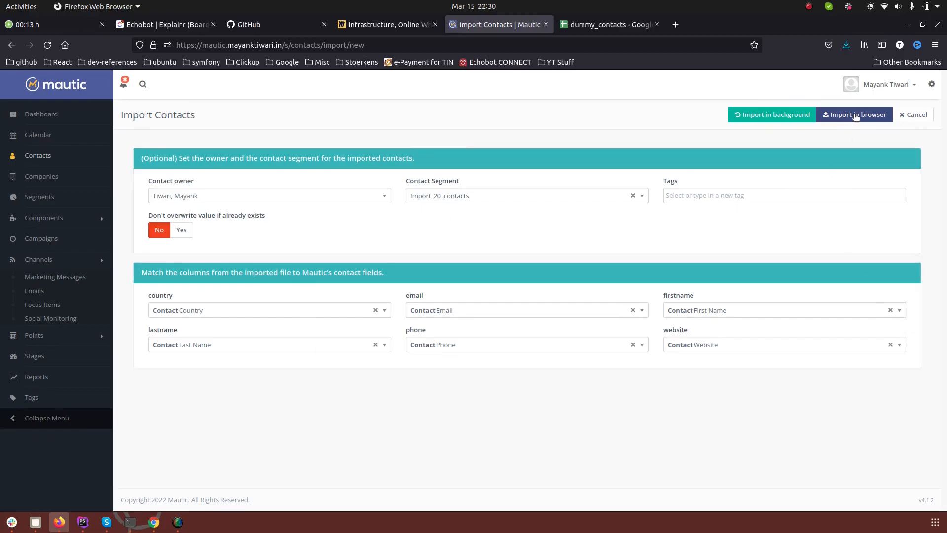
left_click(854, 114)
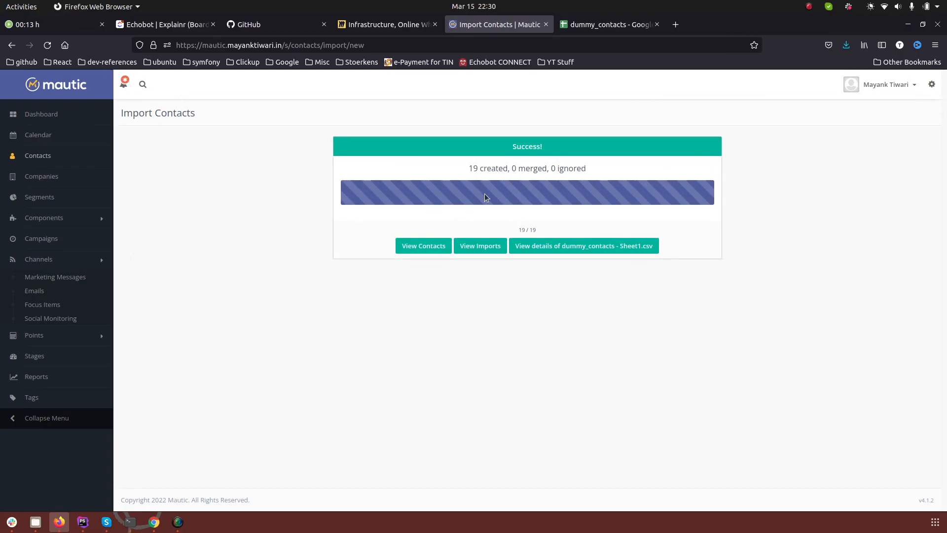
mouse_move(592, 285)
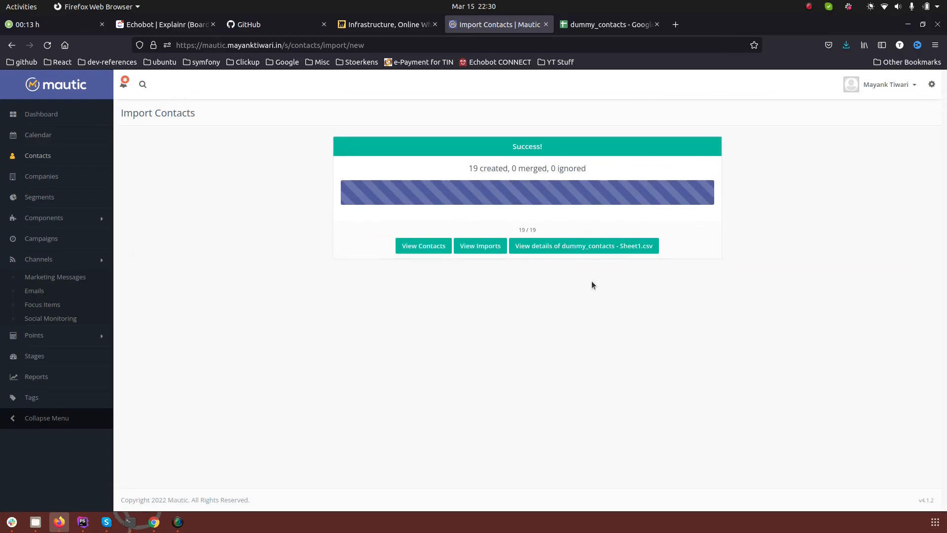
mouse_move(574, 288)
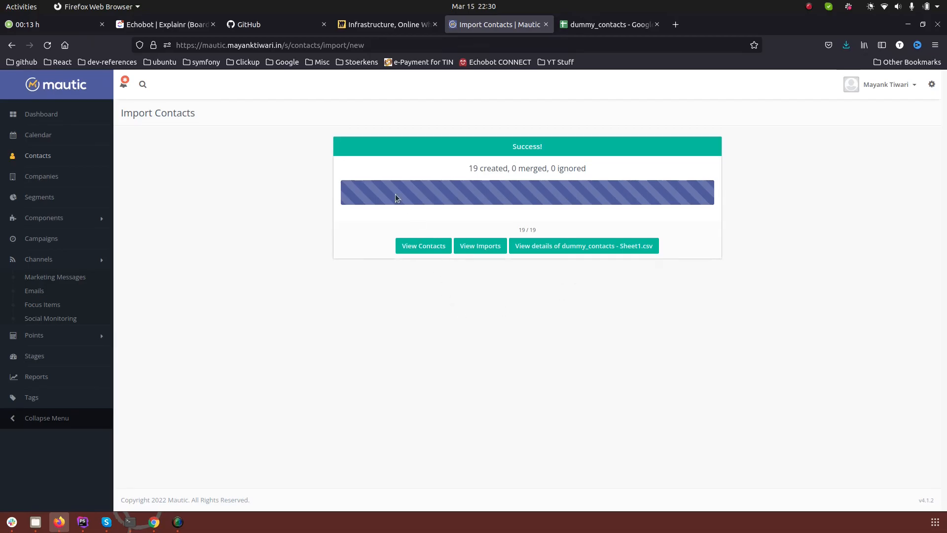
mouse_move(509, 168)
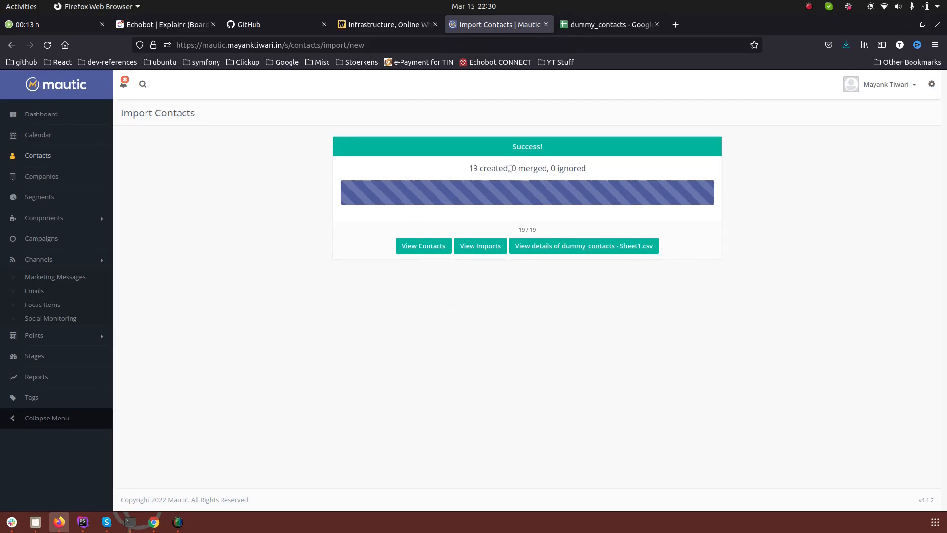
View the 19 newly imported contacts after the import finishes.
left_click(423, 245)
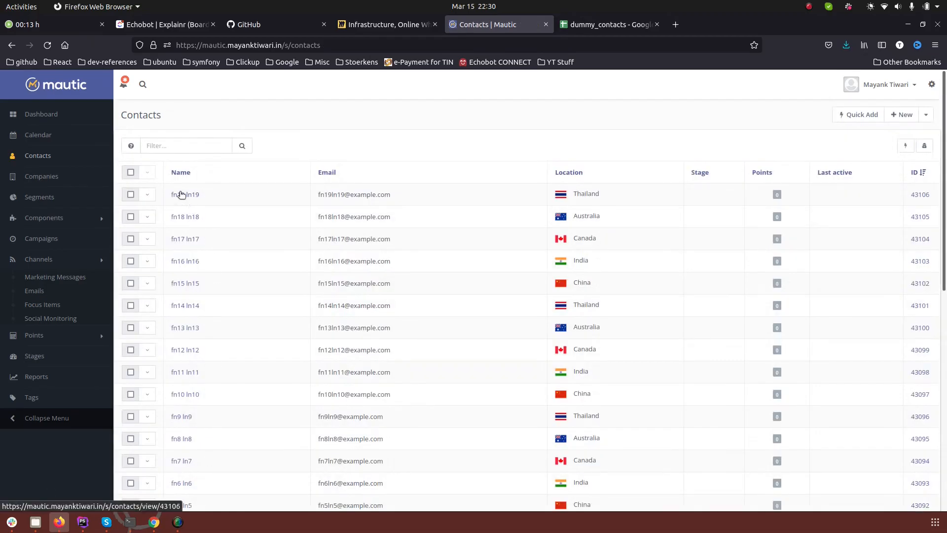
mouse_move(589, 438)
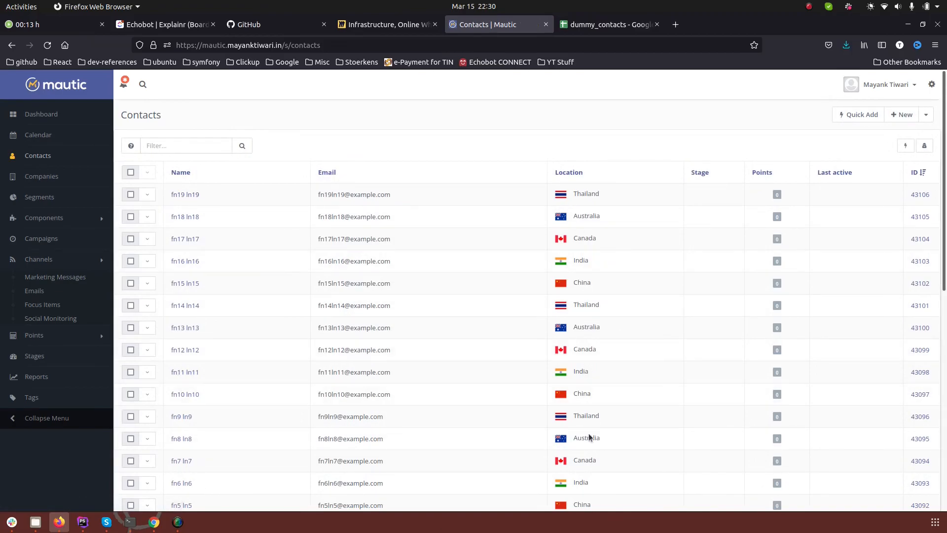
mouse_move(42, 201)
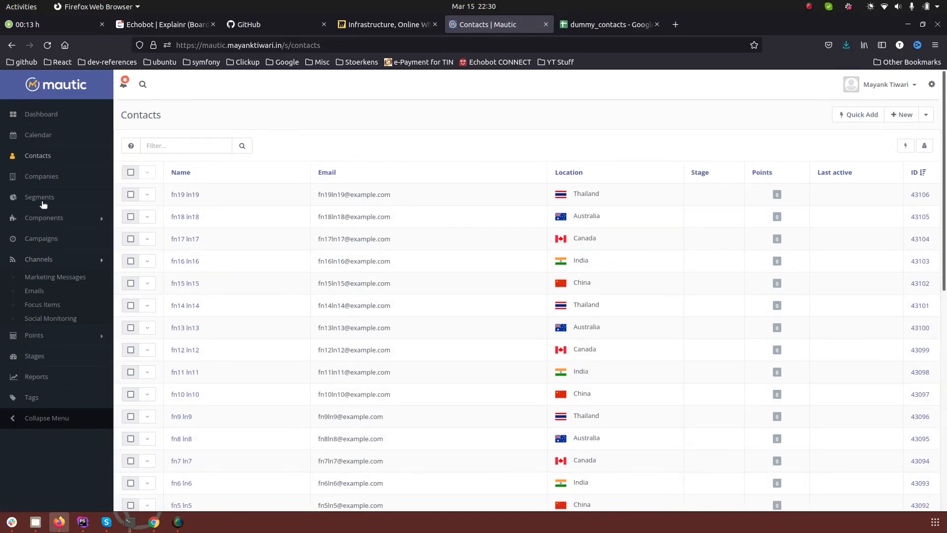
Show the 19 contacts in the Import_20_contacts segment, then switch to the dummy_contacts sheet.
left_click(40, 197)
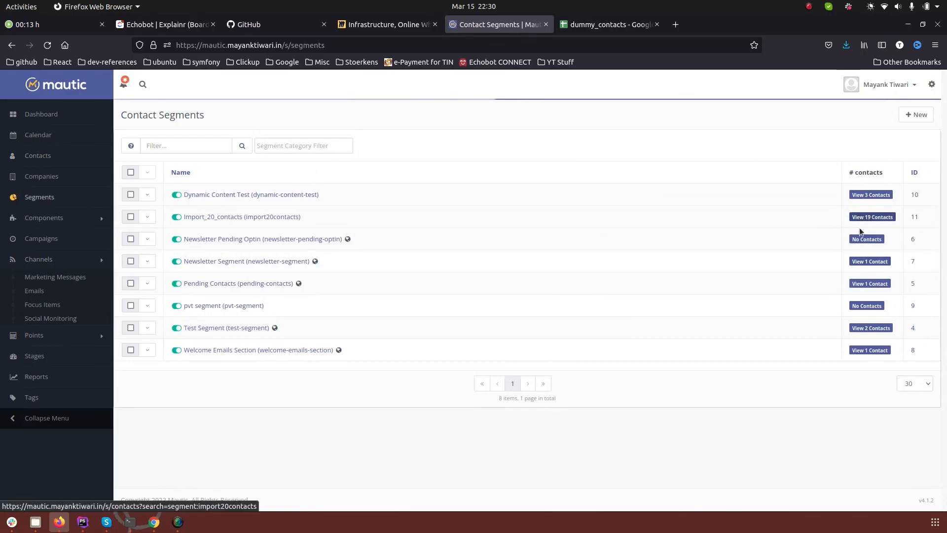
left_click(871, 216)
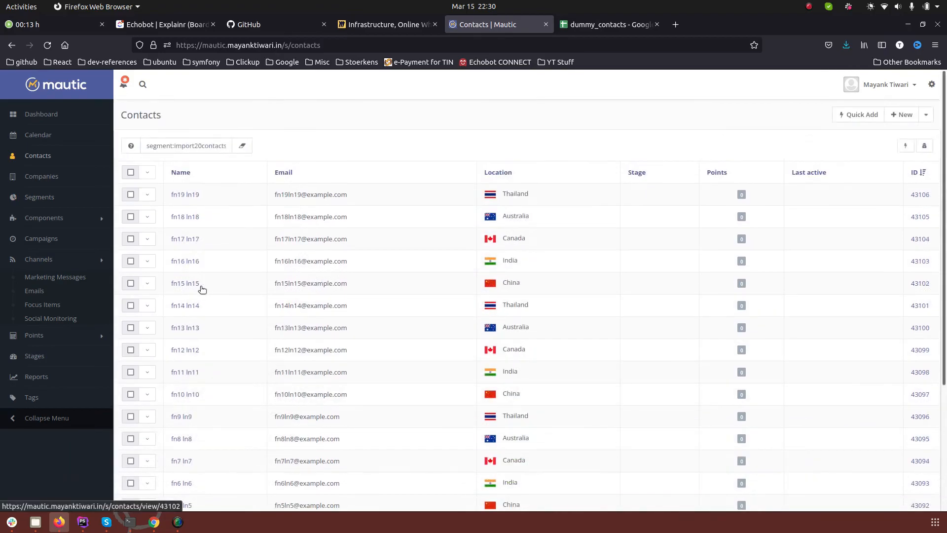
mouse_move(533, 124)
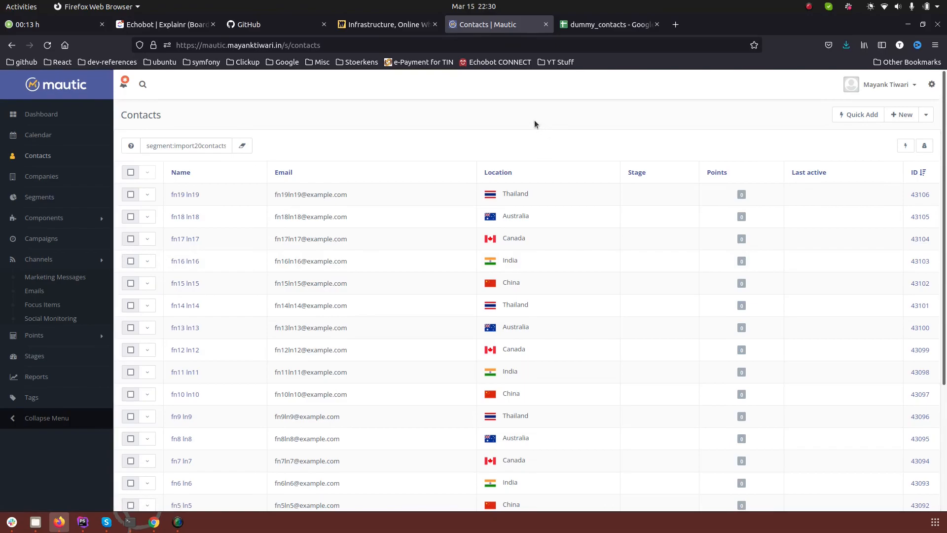
mouse_move(281, 137)
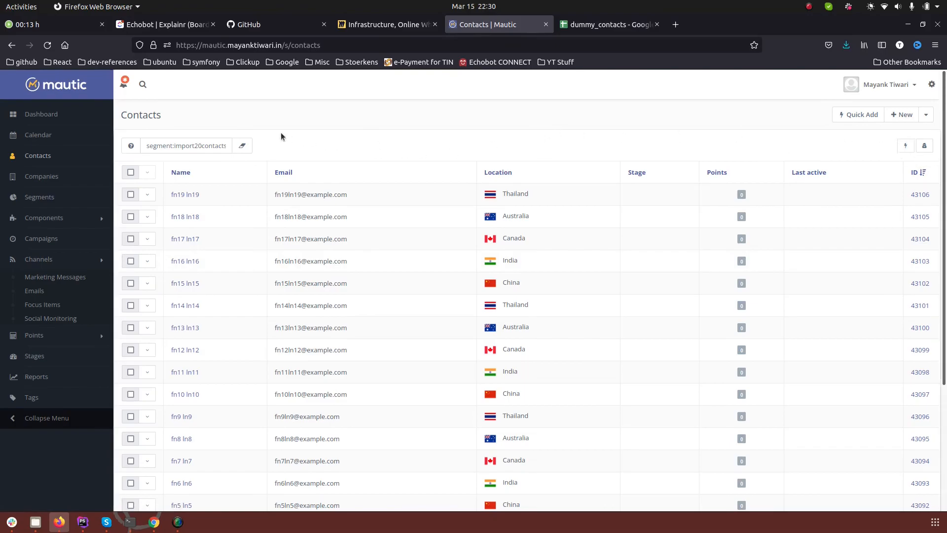
mouse_move(882, 141)
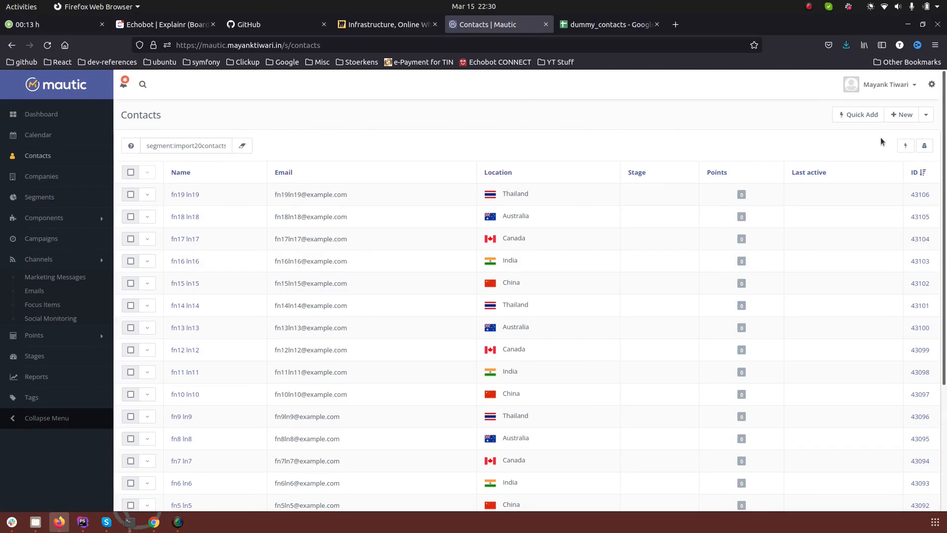
left_click(608, 23)
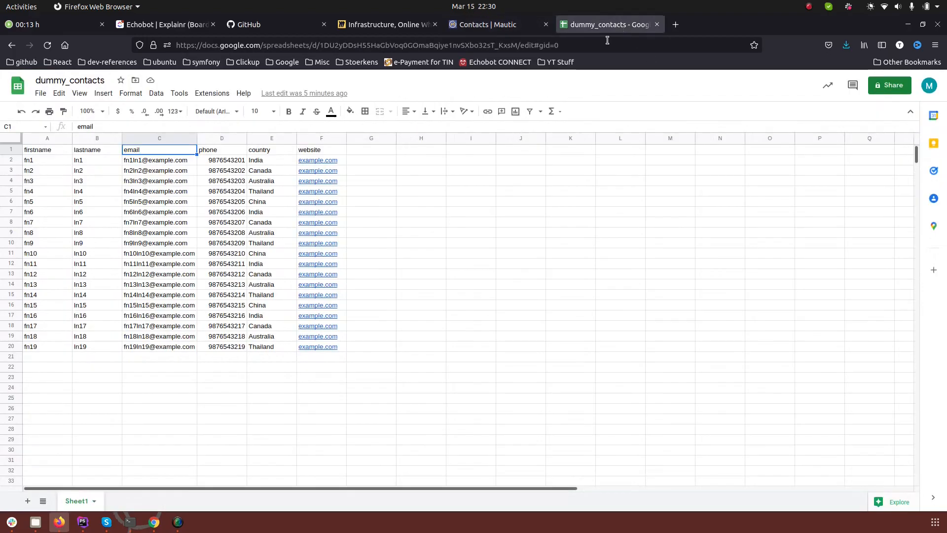
Extend the dummy_contacts rows so the sheet lists 156 contacts (fn1–fn156).
left_click(47, 335)
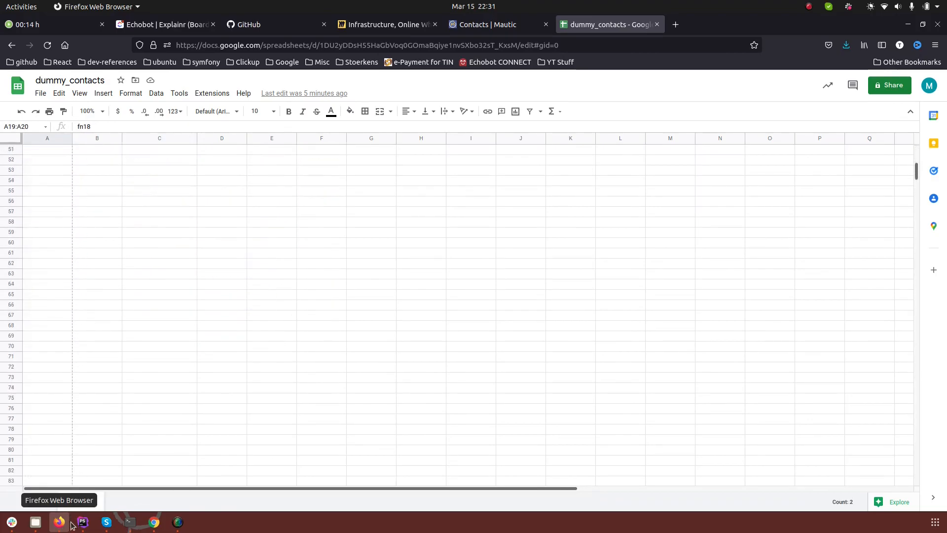
scroll("down", 3)
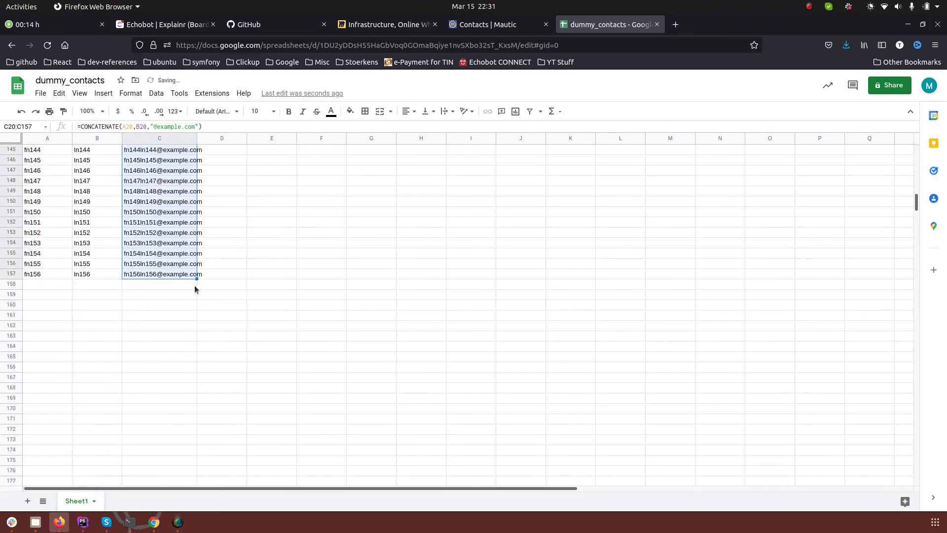
scroll("up", 3)
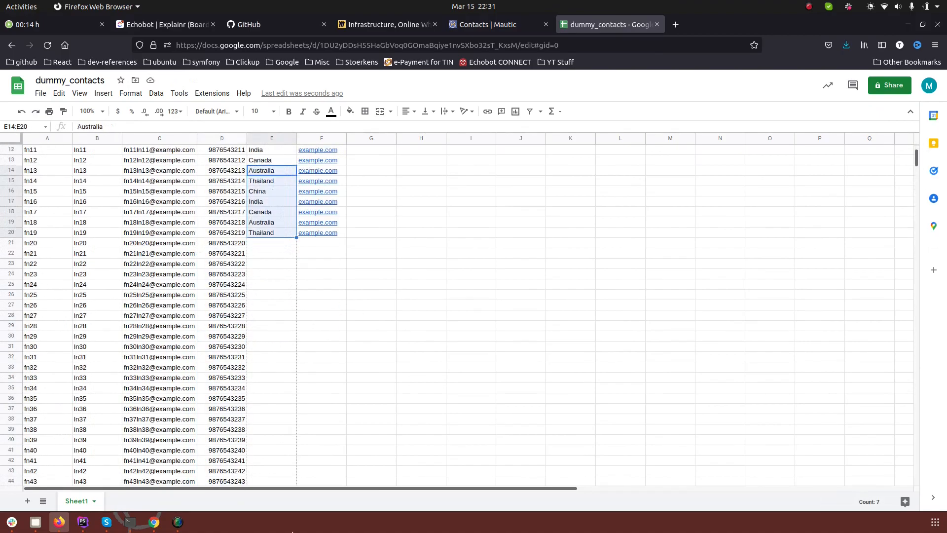
scroll("down", 3)
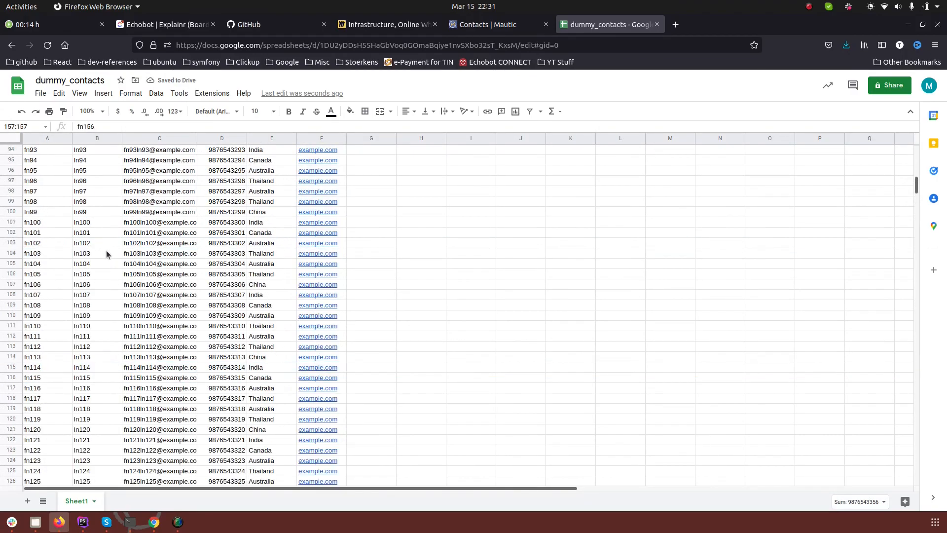
Download the 156-row sheet as a comma-separated values file and return to Mautic.
left_click(40, 93)
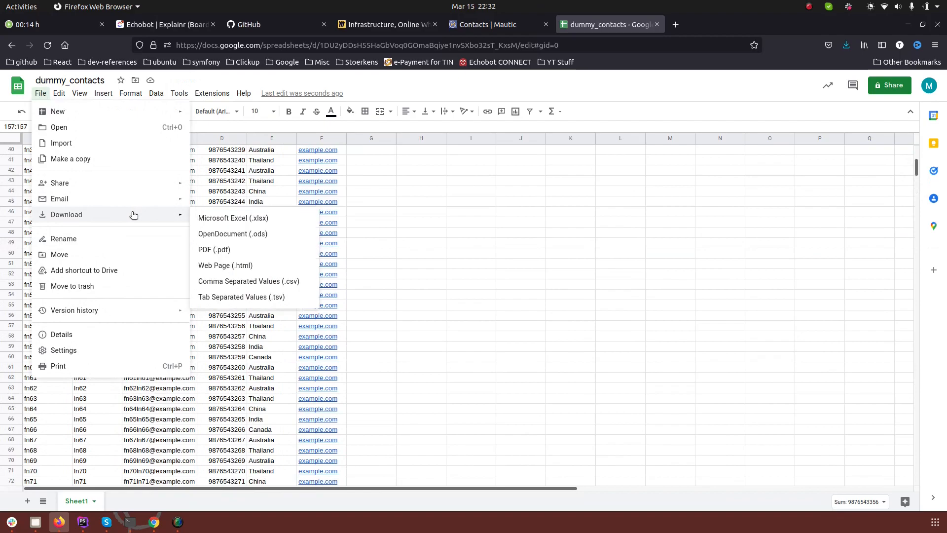
mouse_move(232, 218)
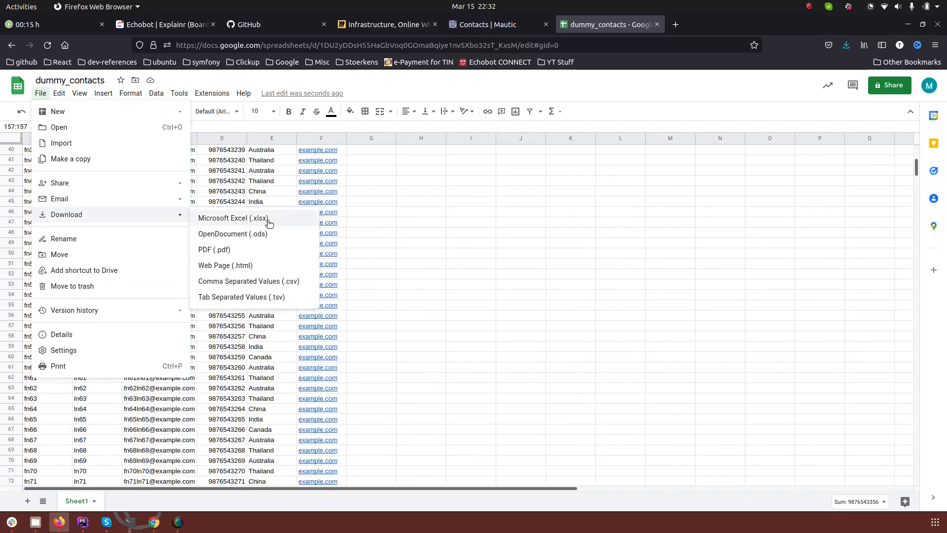
left_click(232, 218)
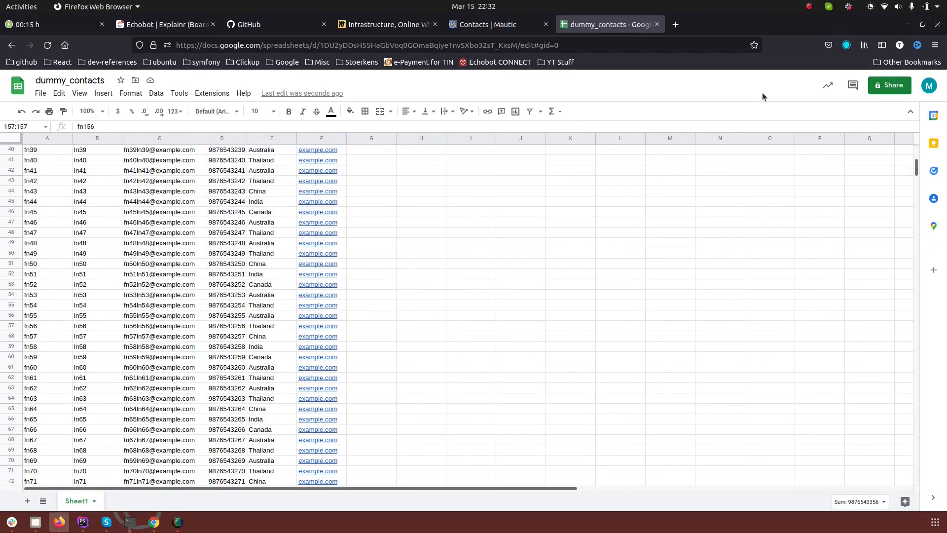
left_click(495, 24)
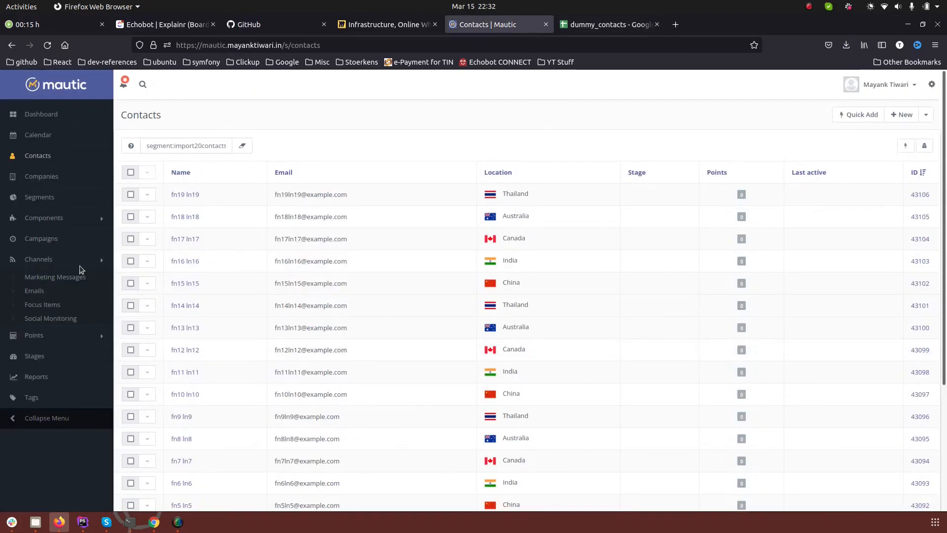
Upload dummy_contacts - Sheet1(1).csv as a new contact import and reach the field-matching step.
left_click(925, 114)
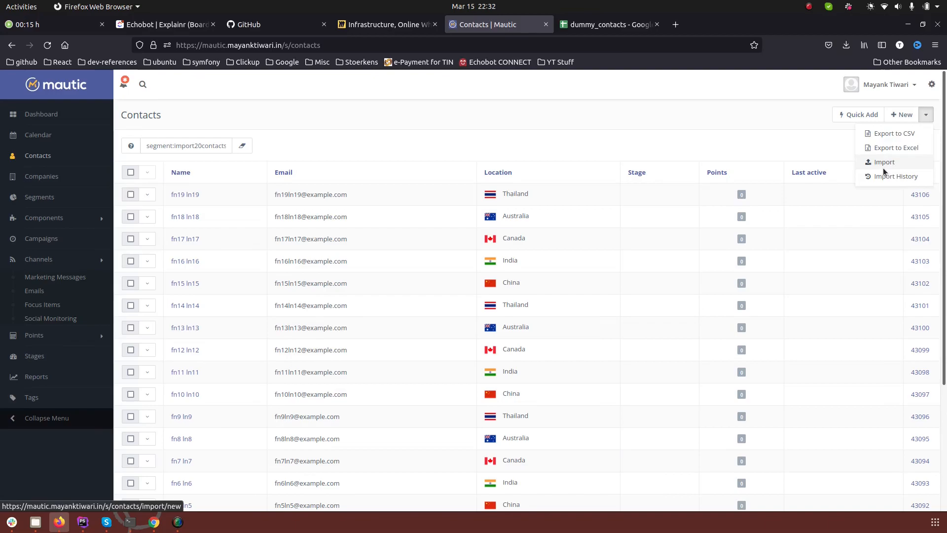
left_click(884, 162)
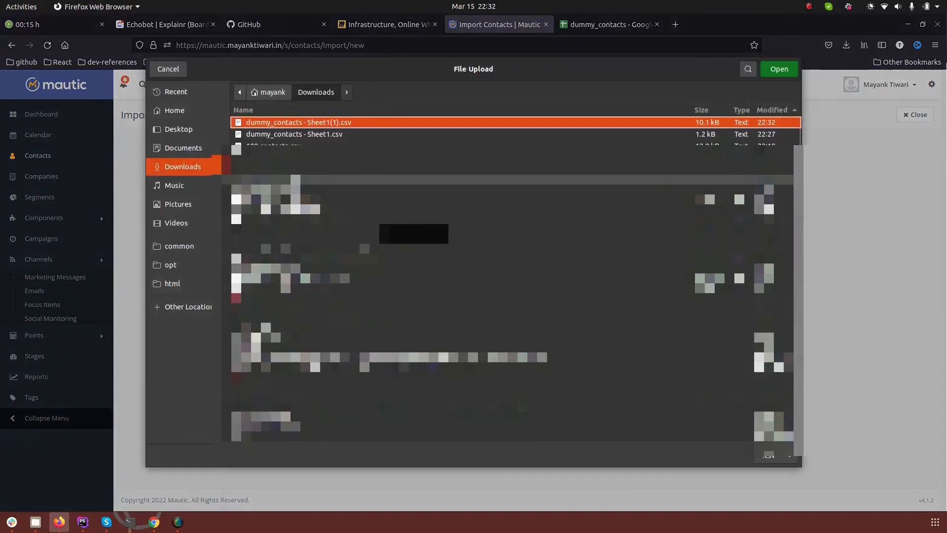
left_click(778, 68)
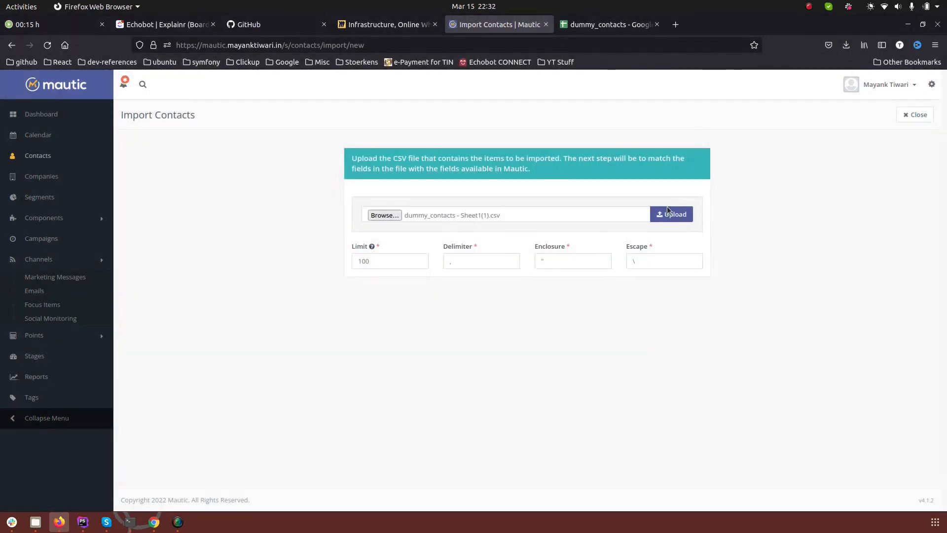
left_click(670, 214)
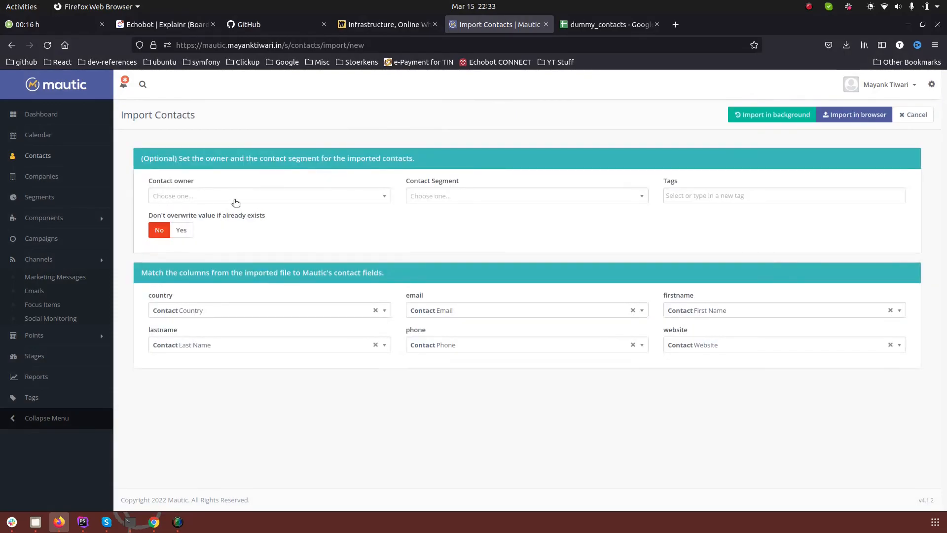
Assign a contact owner and the import_100plus_contacts segment, then queue the import in background.
left_click(268, 195)
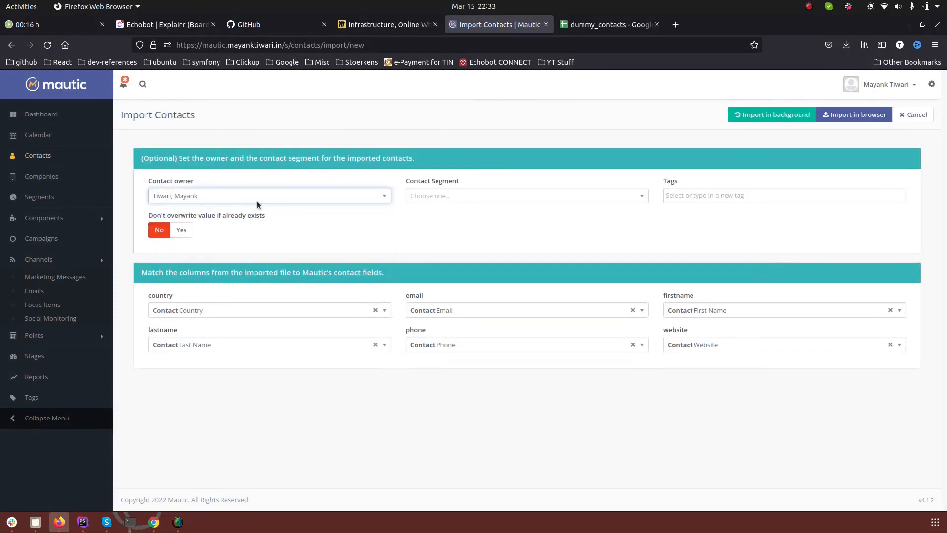
left_click(526, 196)
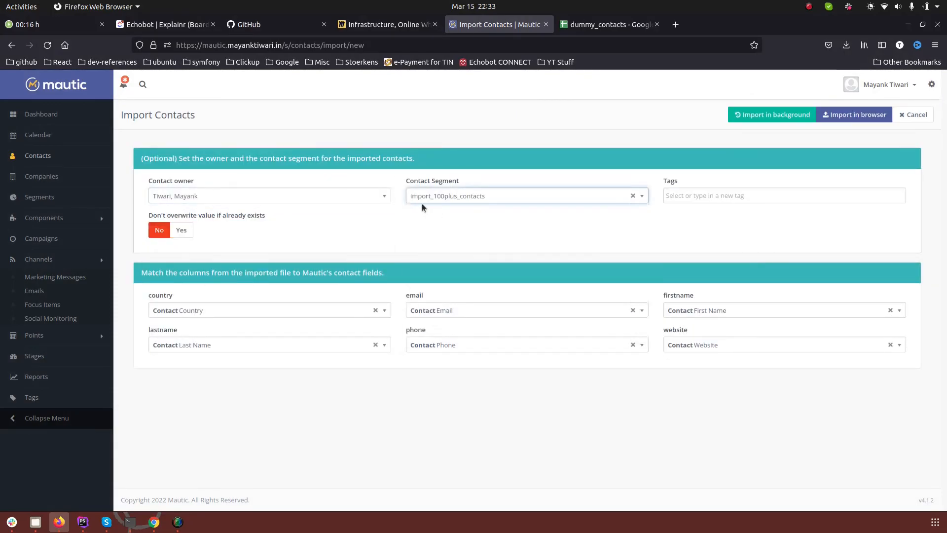
mouse_move(442, 321)
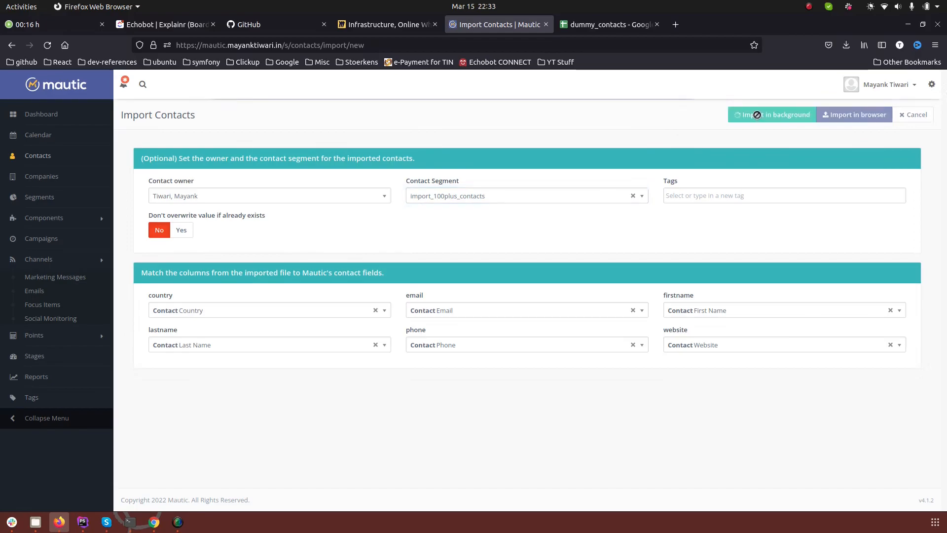
left_click(771, 114)
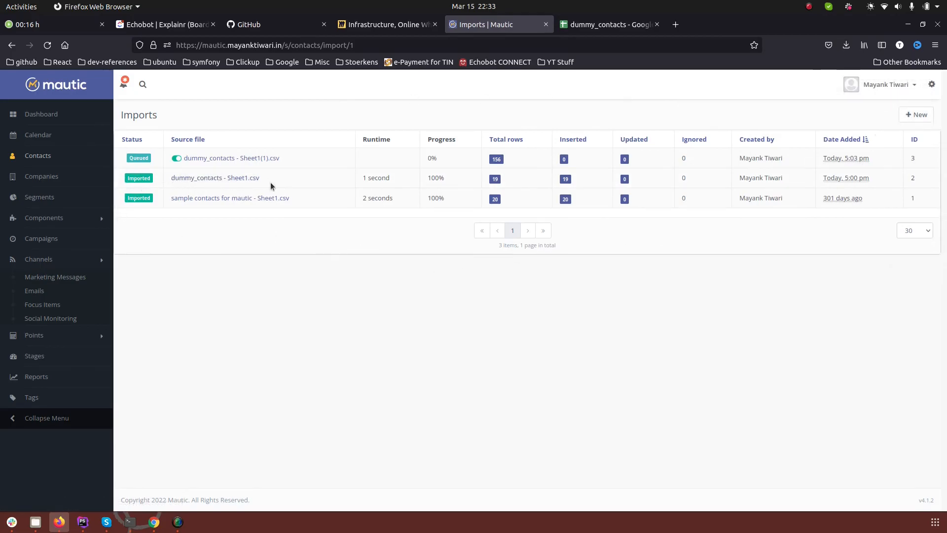
mouse_move(227, 179)
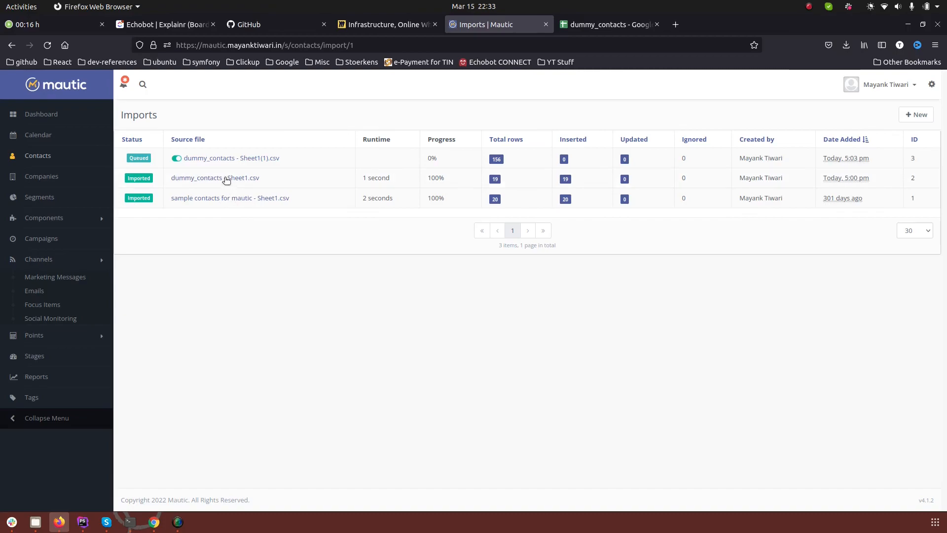
mouse_move(568, 146)
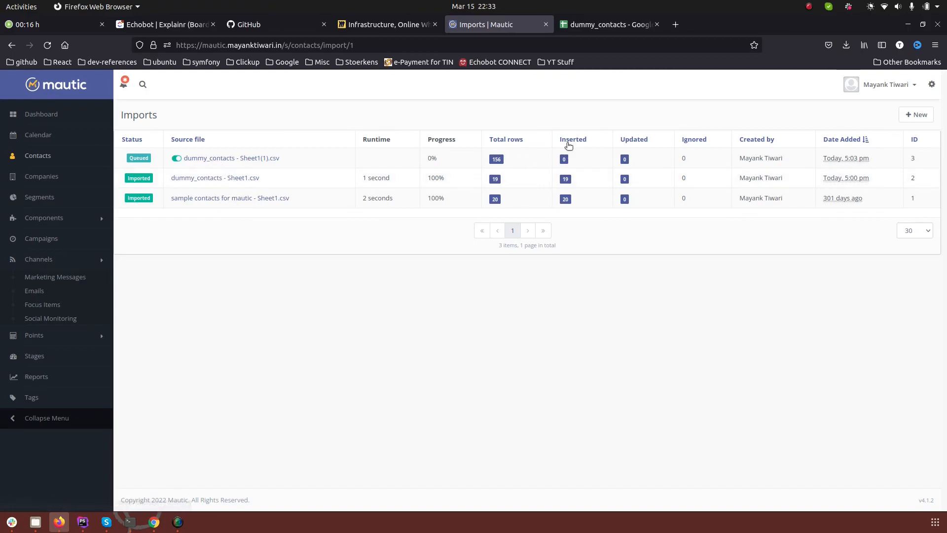
mouse_move(440, 173)
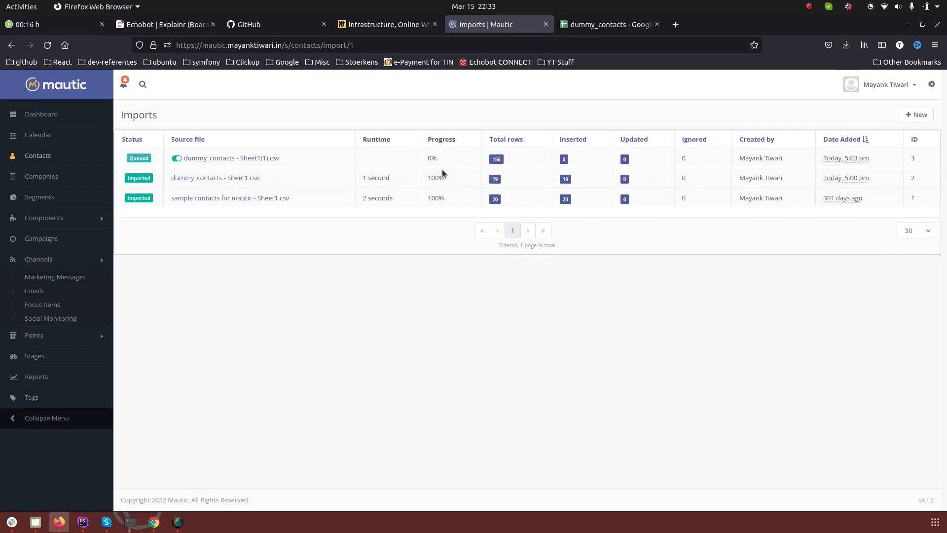
mouse_move(457, 161)
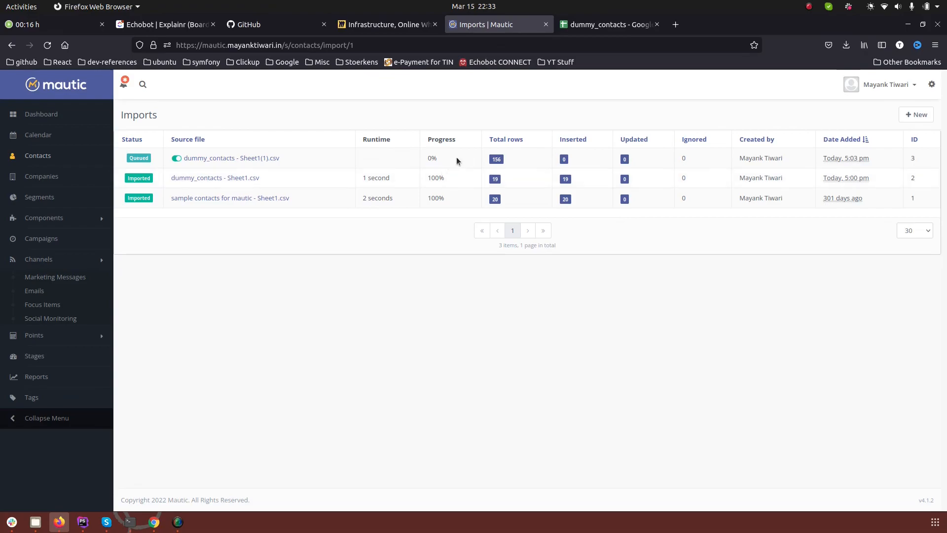
mouse_move(491, 169)
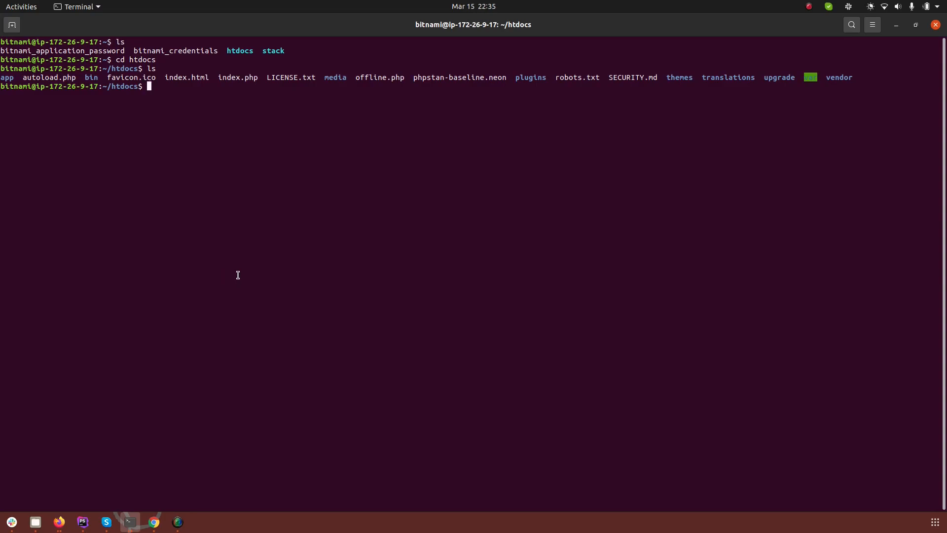
Run php bin/console mautic:import --help to list its id and limit options.
type("php")
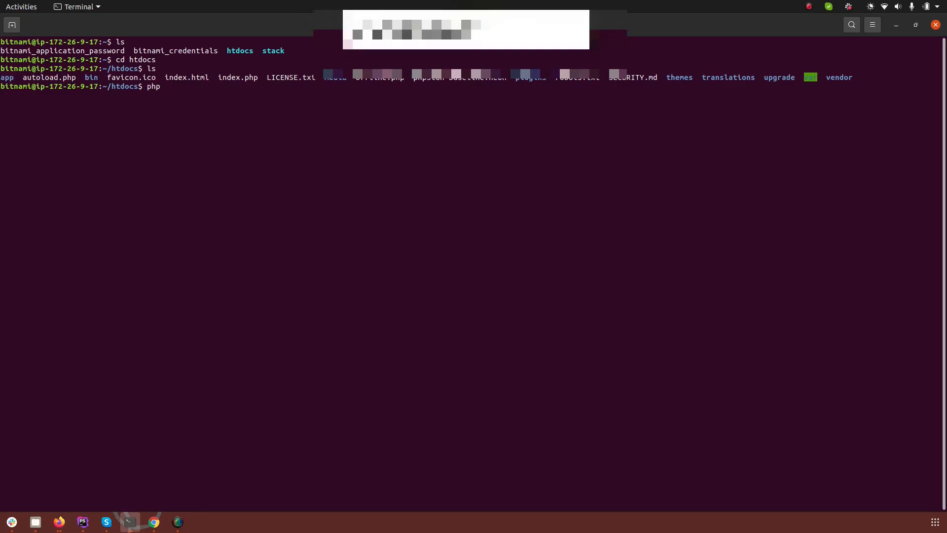
type("bin/console")
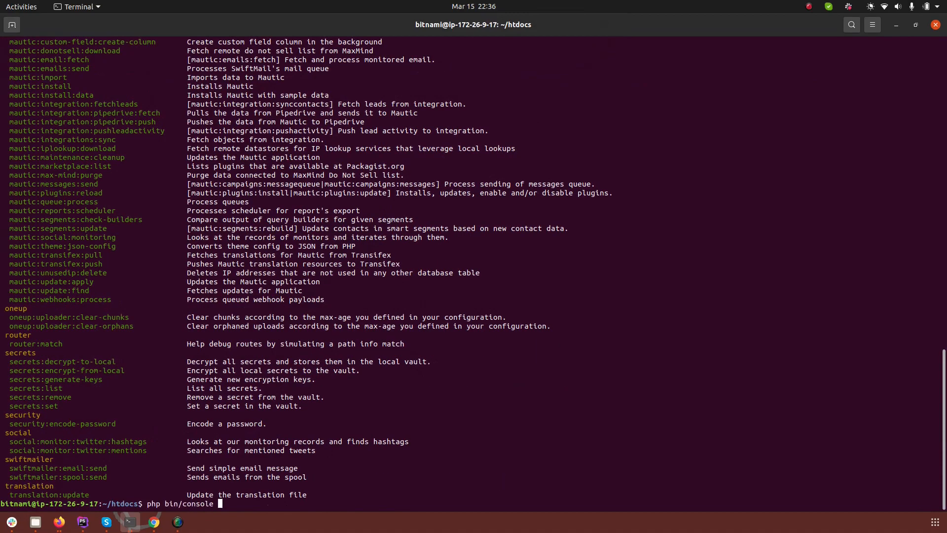
type("mautic:i")
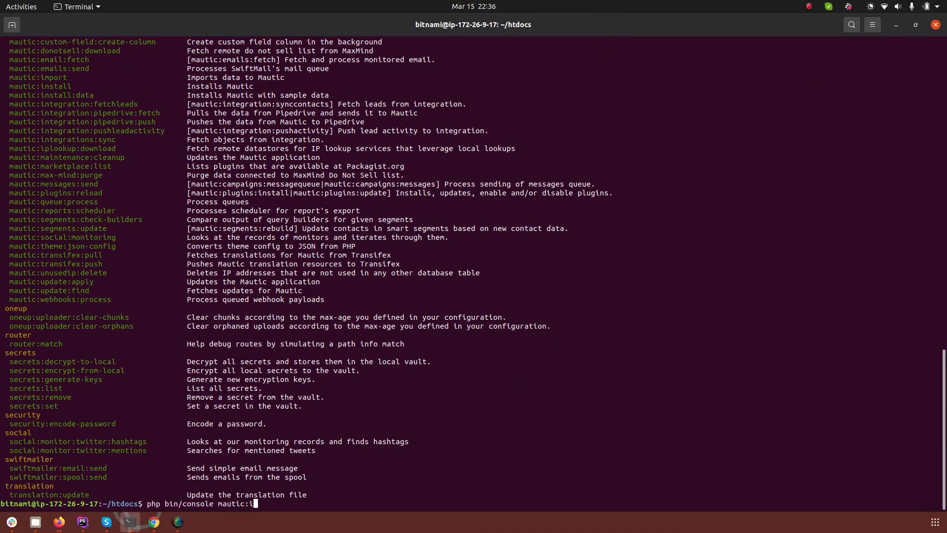
type("mport --help")
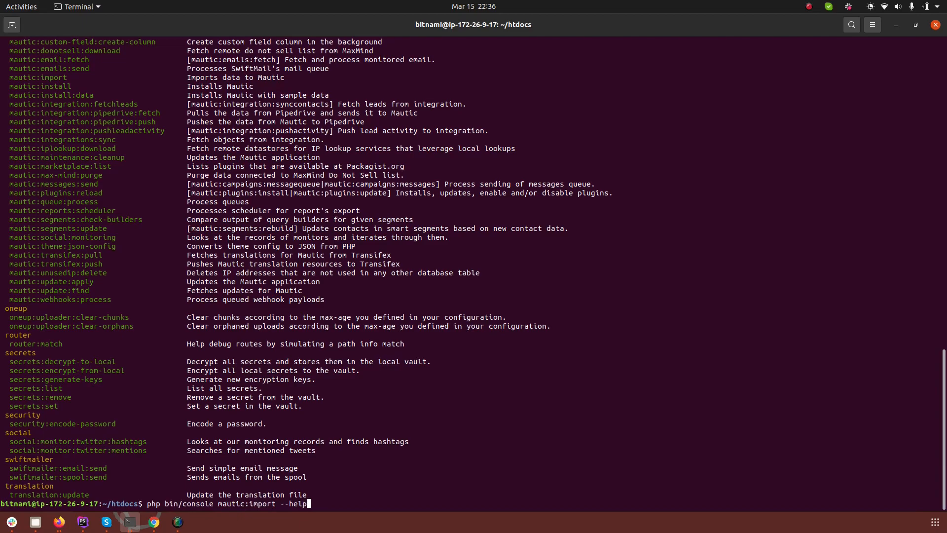
key("Return")
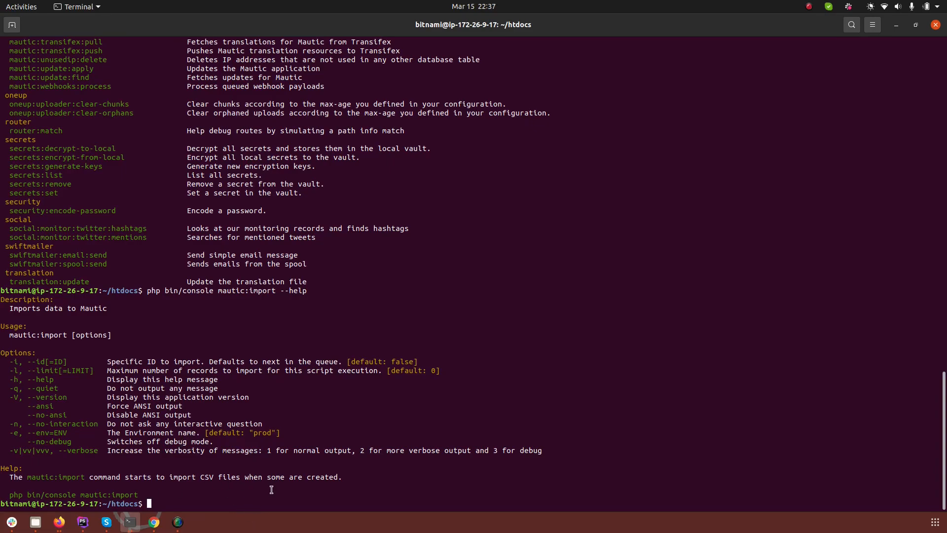
Start the next php bin/console mautic:import command, removing its trailing dash.
type("php bin/console mautic:import -")
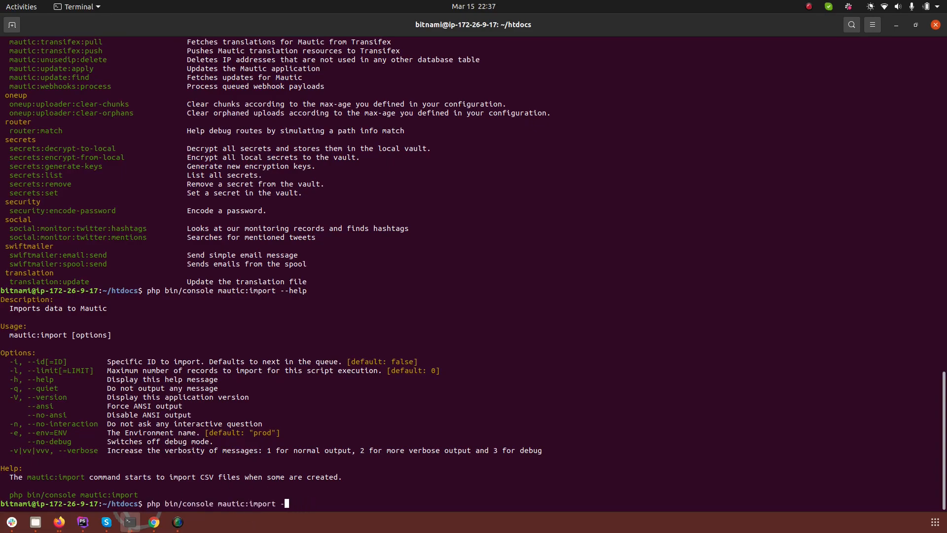
key("BackSpace")
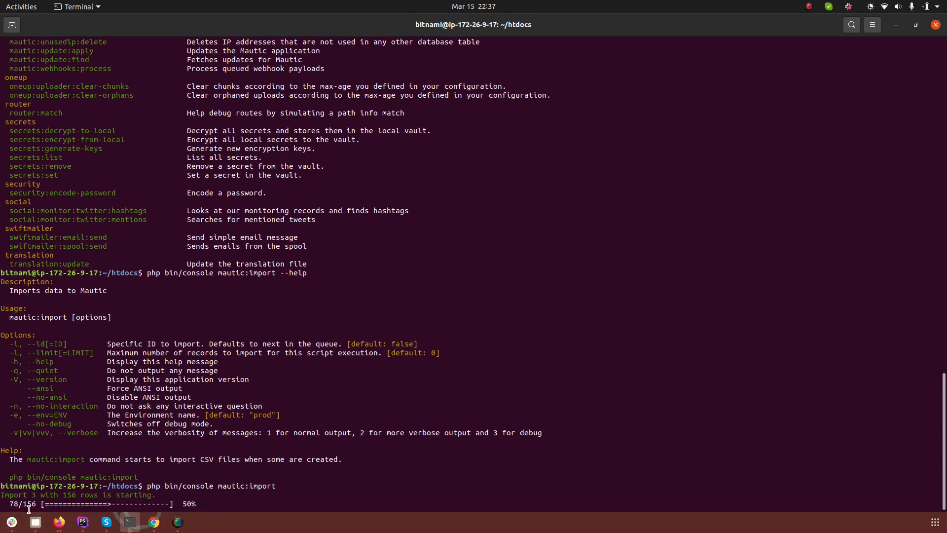
mouse_move(34, 521)
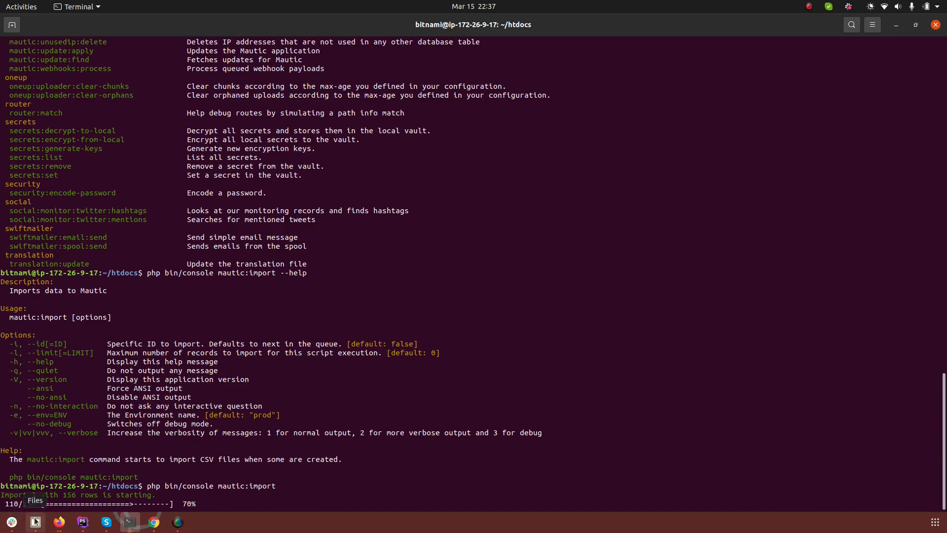
mouse_move(58, 521)
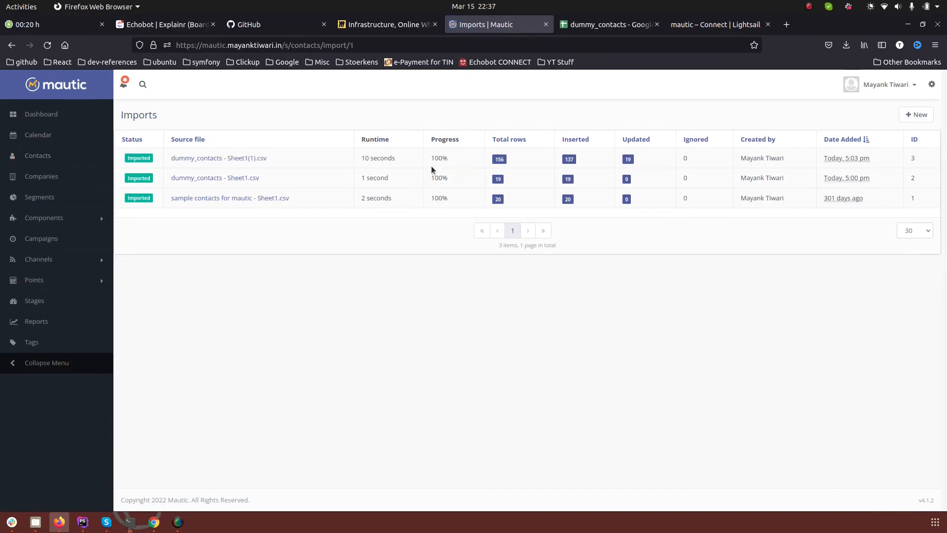
mouse_move(701, 162)
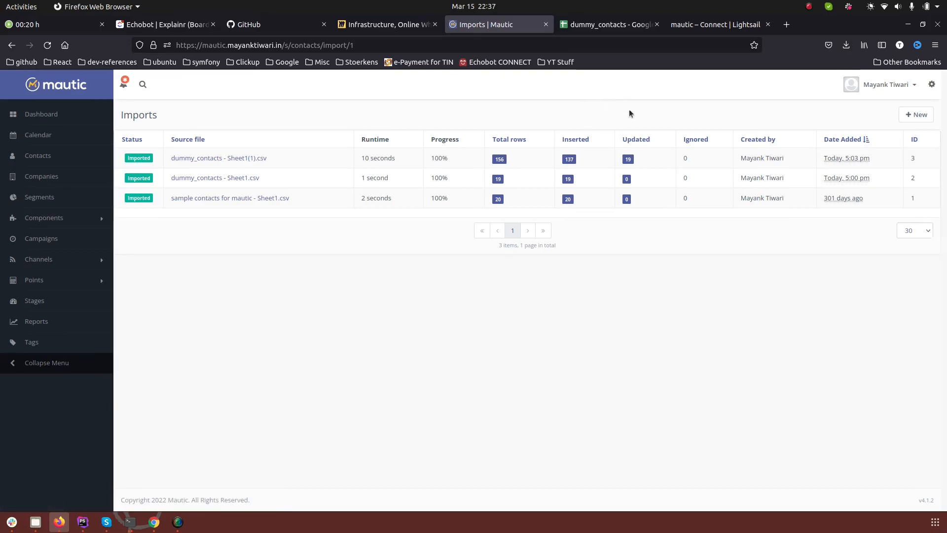
mouse_move(488, 201)
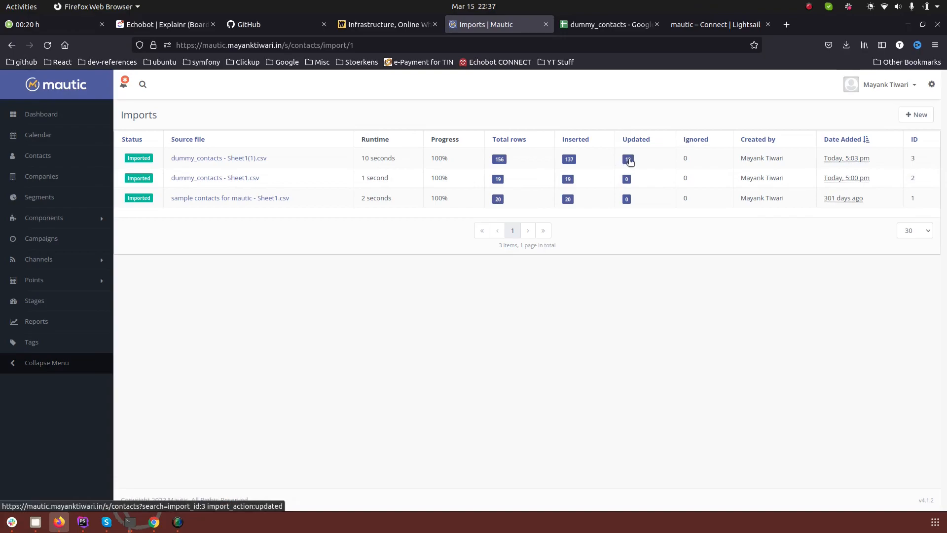
mouse_move(610, 168)
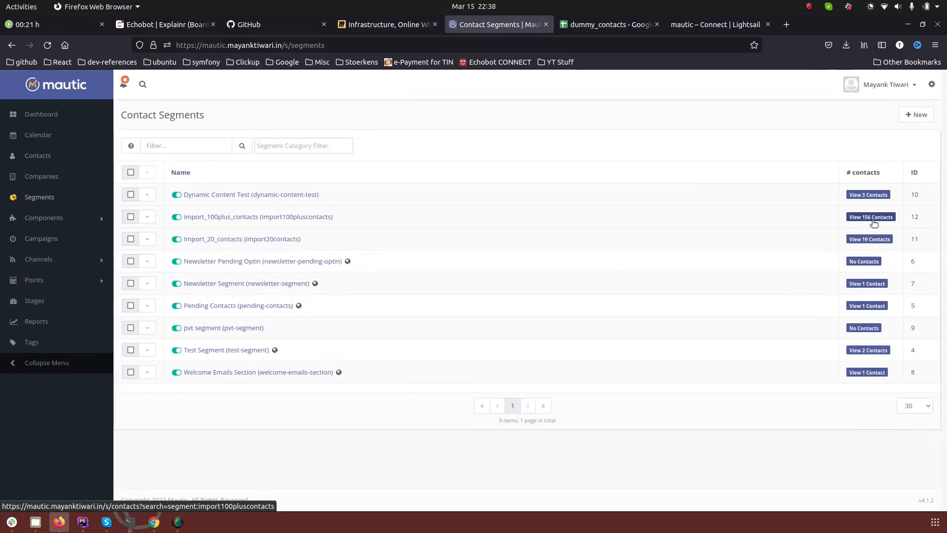
View the 156 contacts in import_100plus_contacts, then go to the system Configuration settings.
left_click(871, 217)
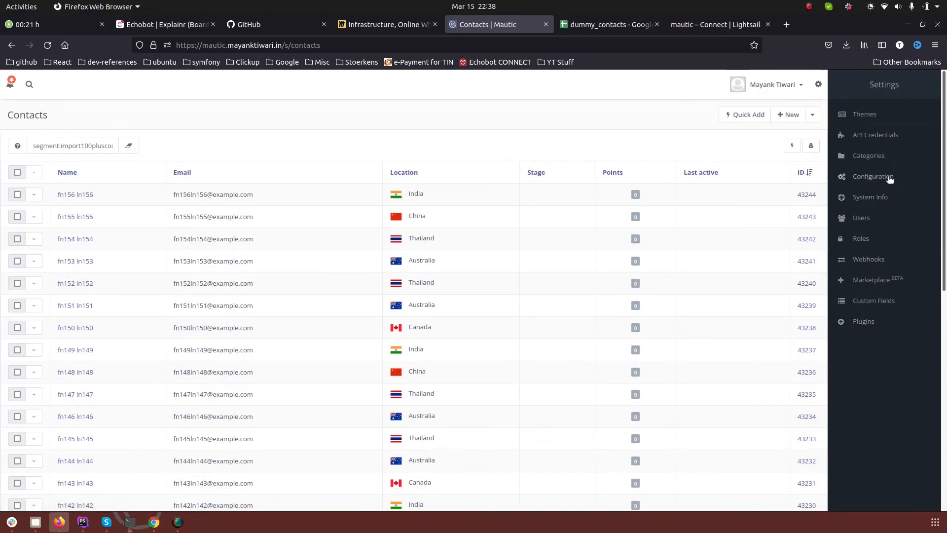
left_click(872, 175)
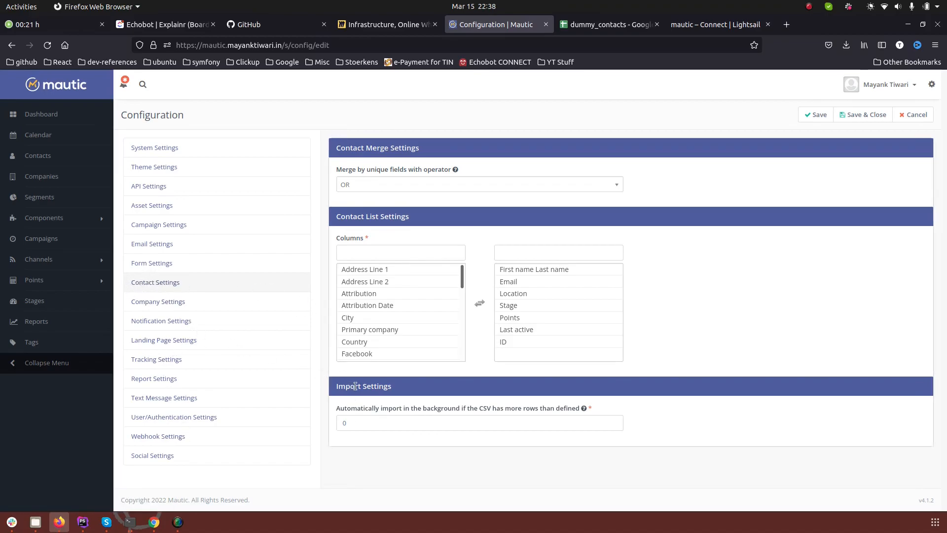
mouse_move(403, 387)
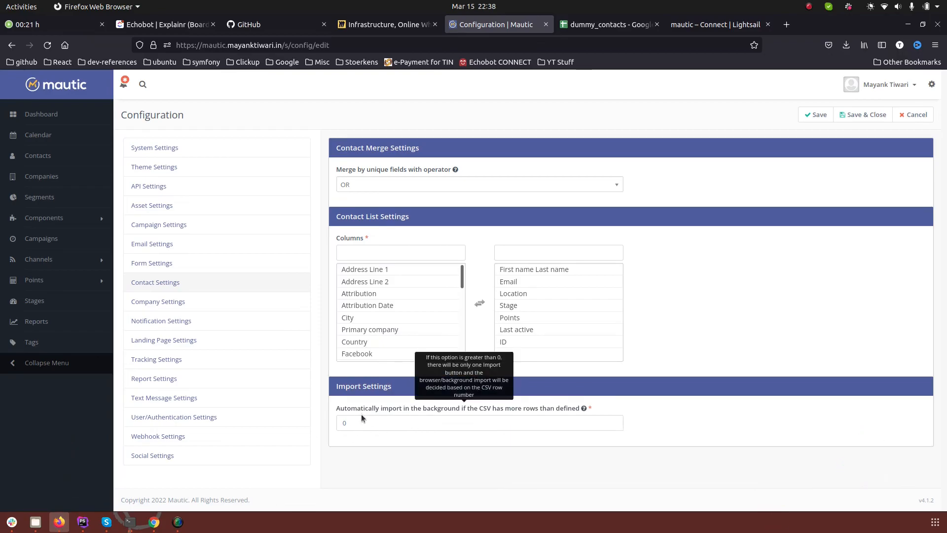
Change the background-import row threshold to 200, then set it back to 0.
left_click(479, 422)
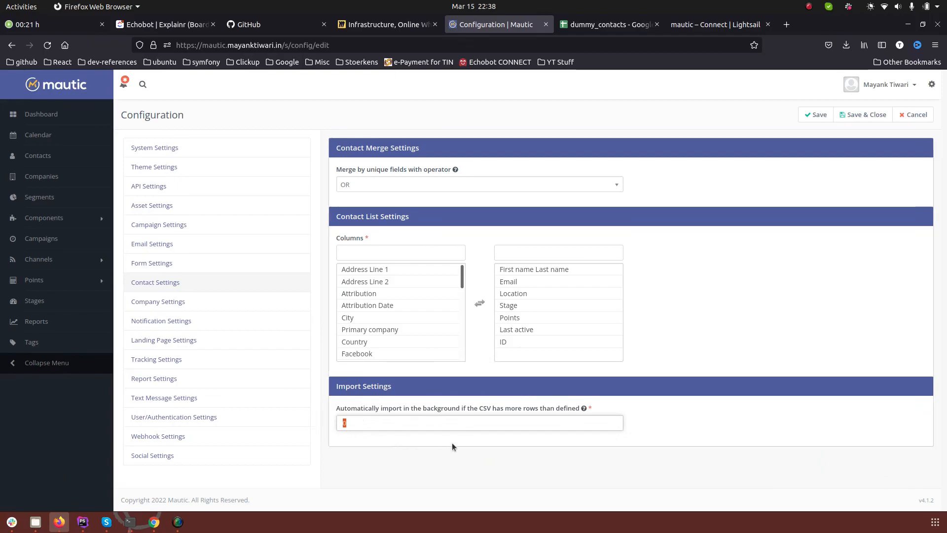
type("200")
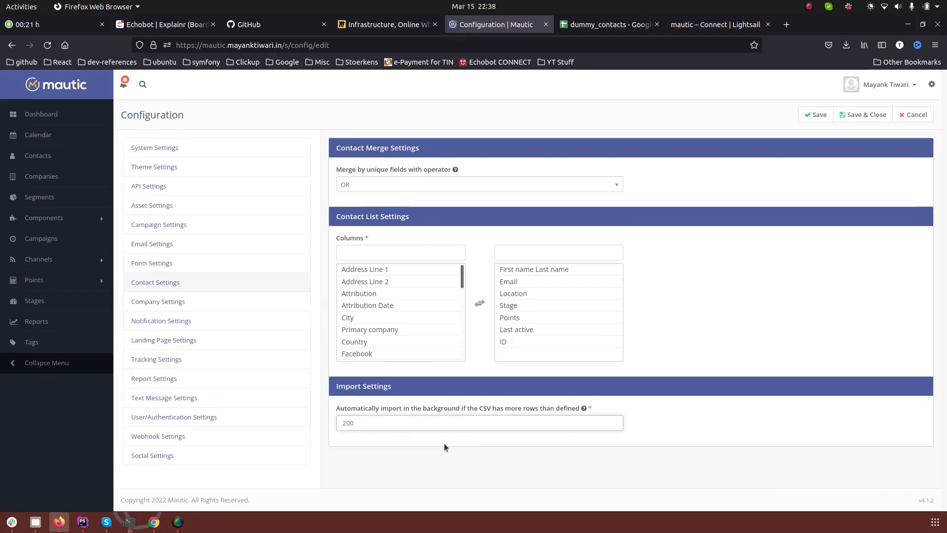
left_click(479, 422)
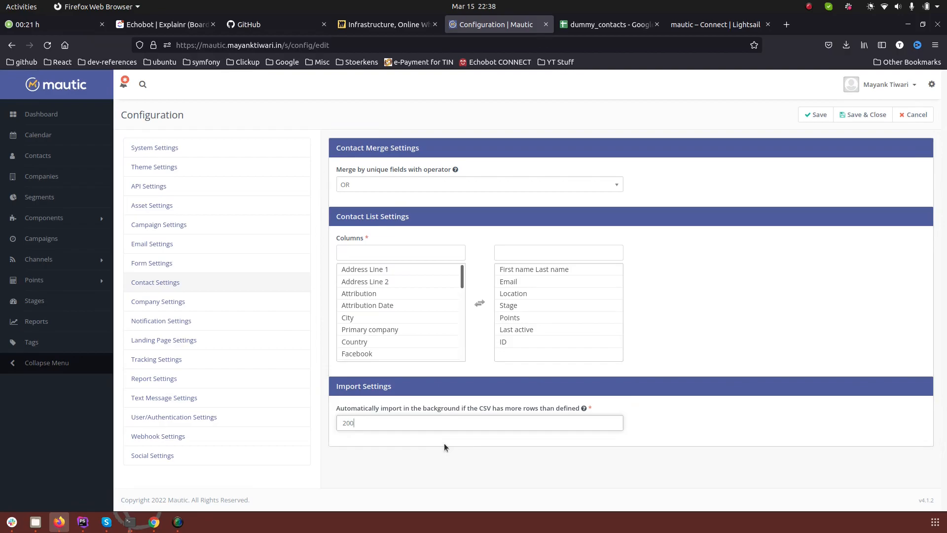
mouse_move(471, 435)
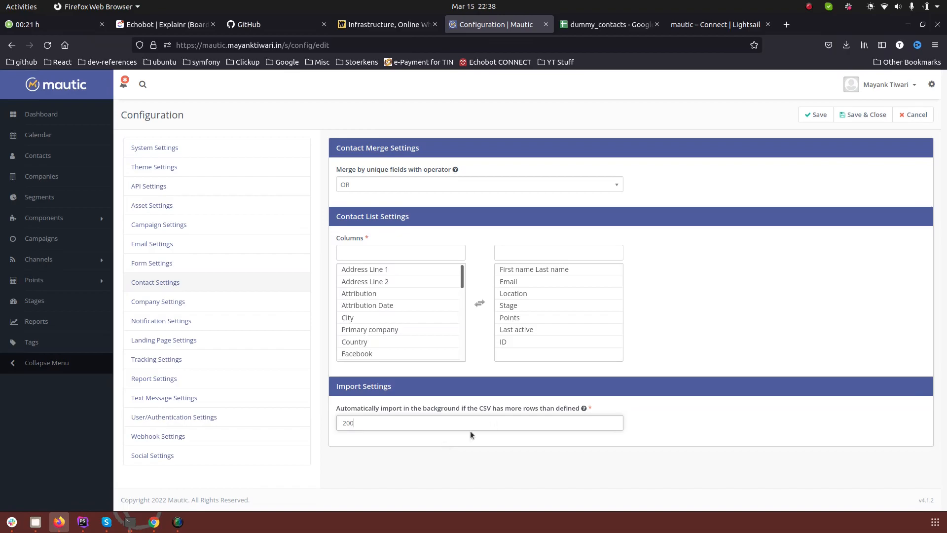
triple_click(479, 423)
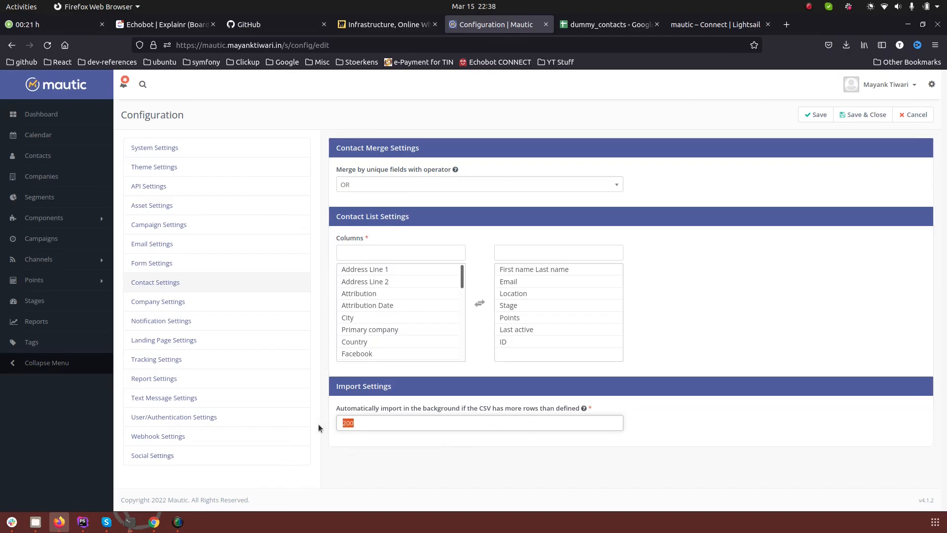
type("0")
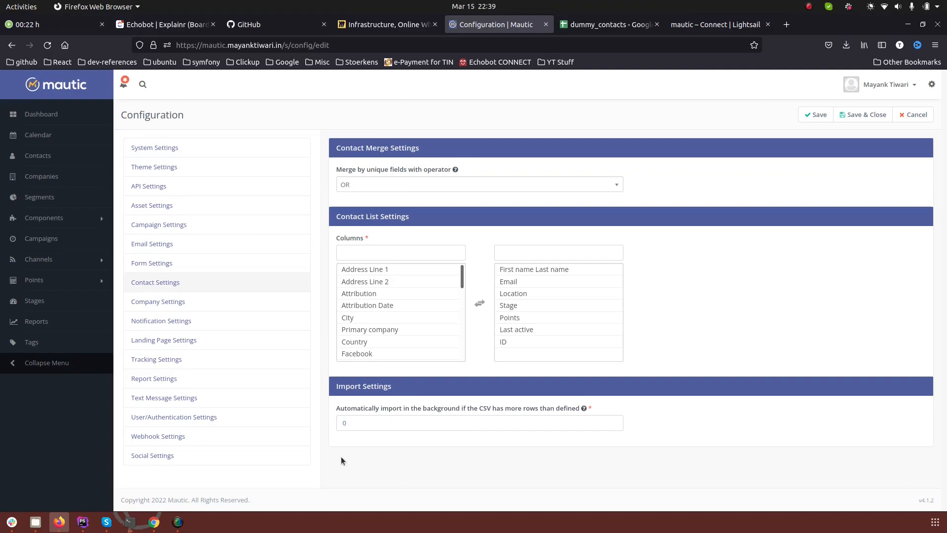
mouse_move(387, 437)
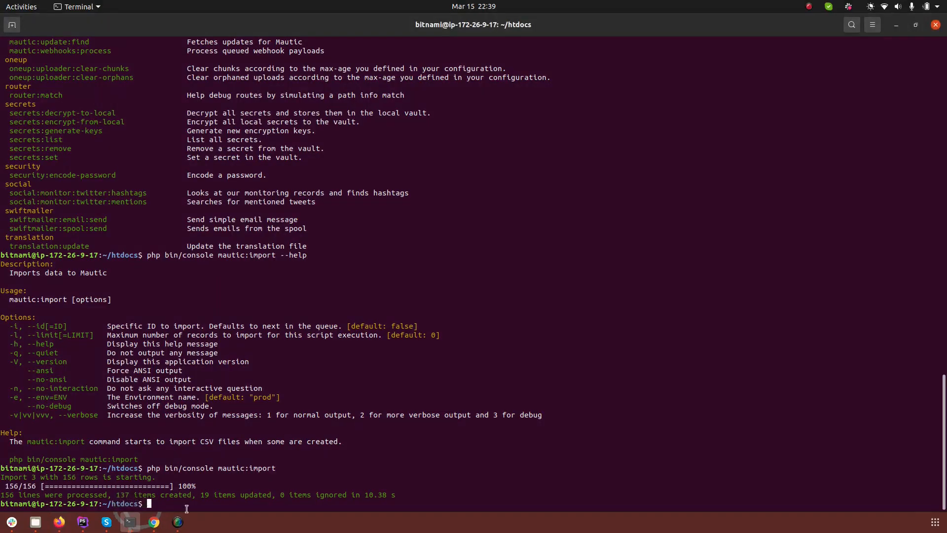
mouse_move(601, 448)
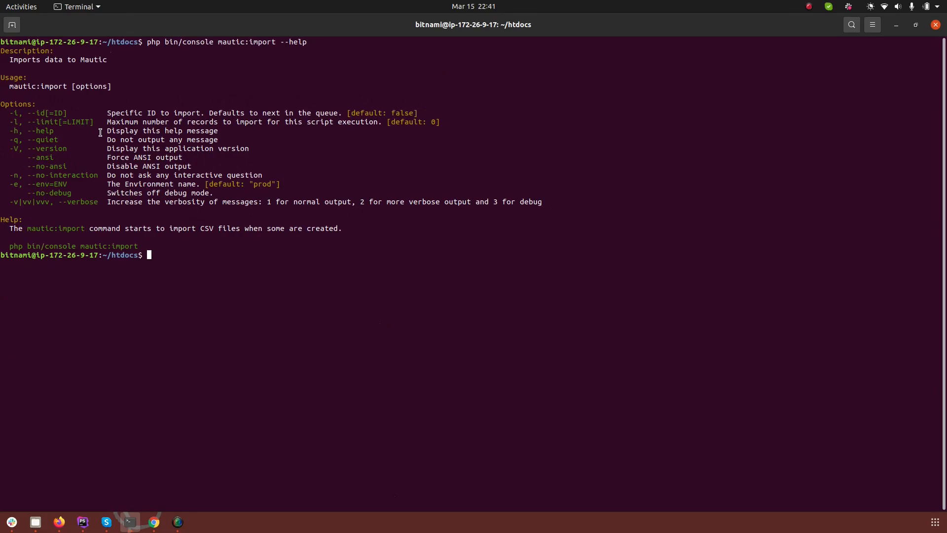
mouse_move(184, 284)
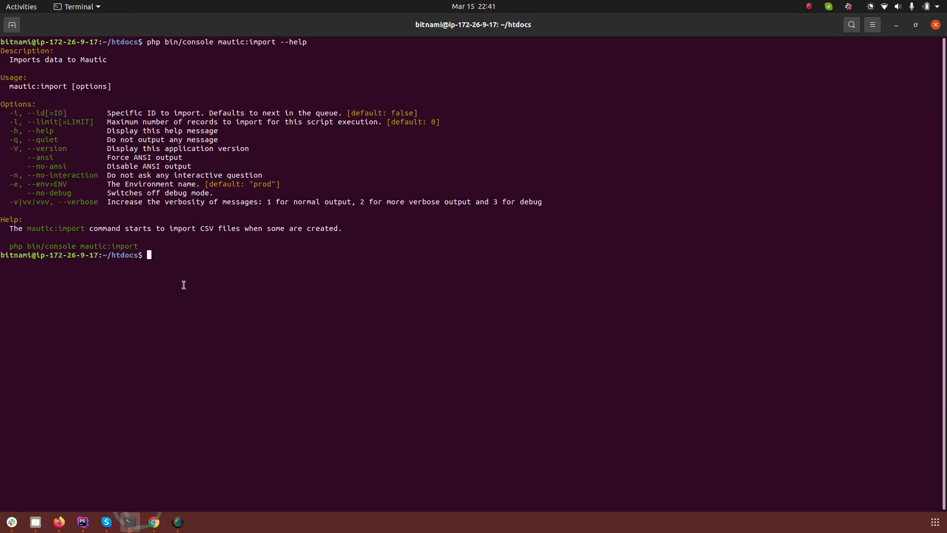
Run limited mautic:import batches of 20 and then 40 rows, reaching 60 updated contacts.
type("php bin/console mautic:import -l 100")
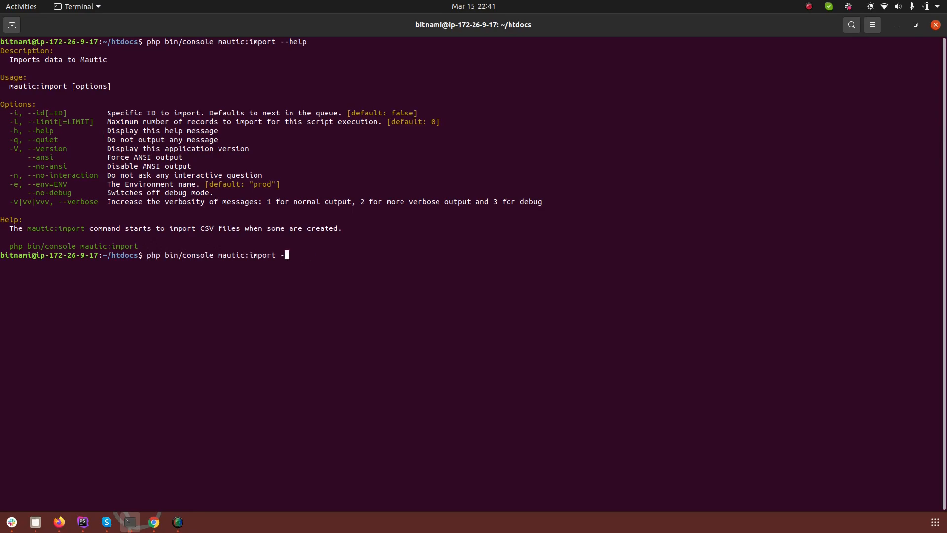
type("l 100")
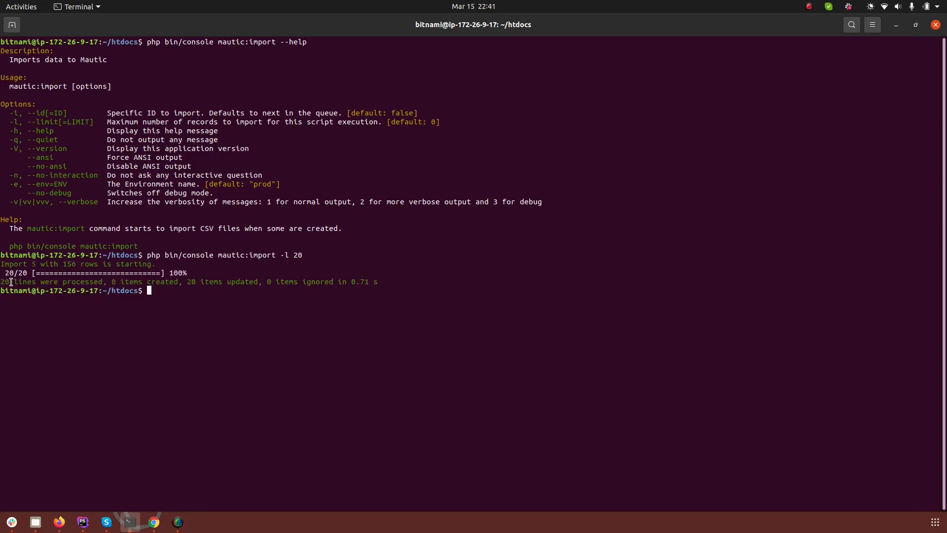
type("php bin/console mautic:import -l 20")
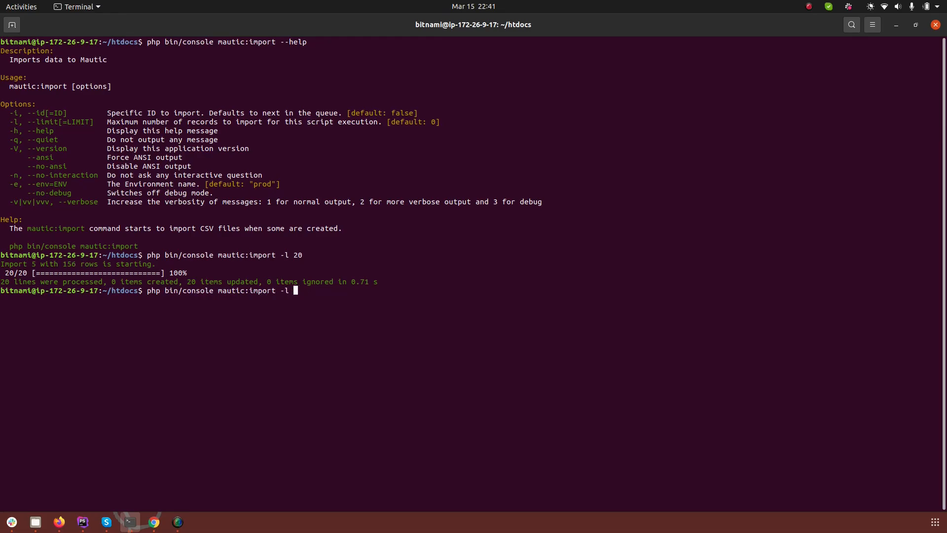
type("40")
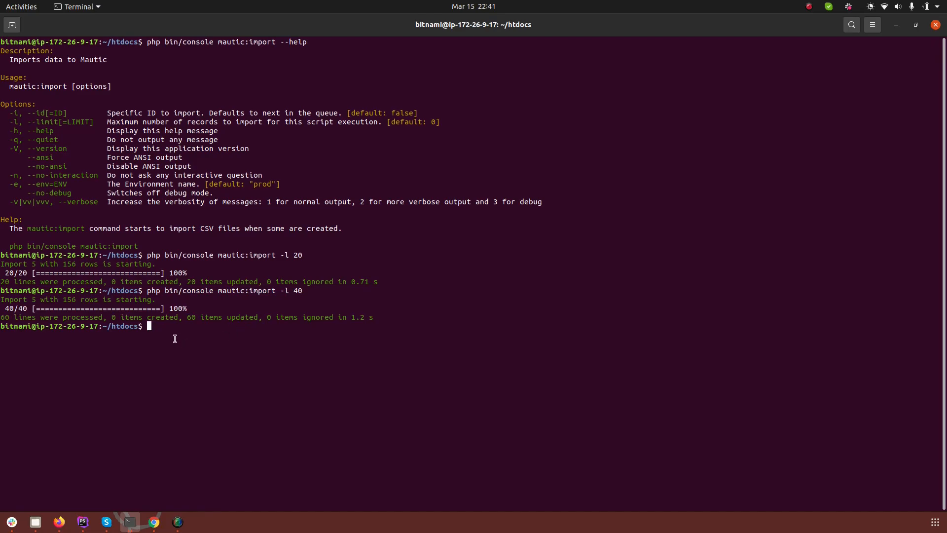
mouse_move(332, 327)
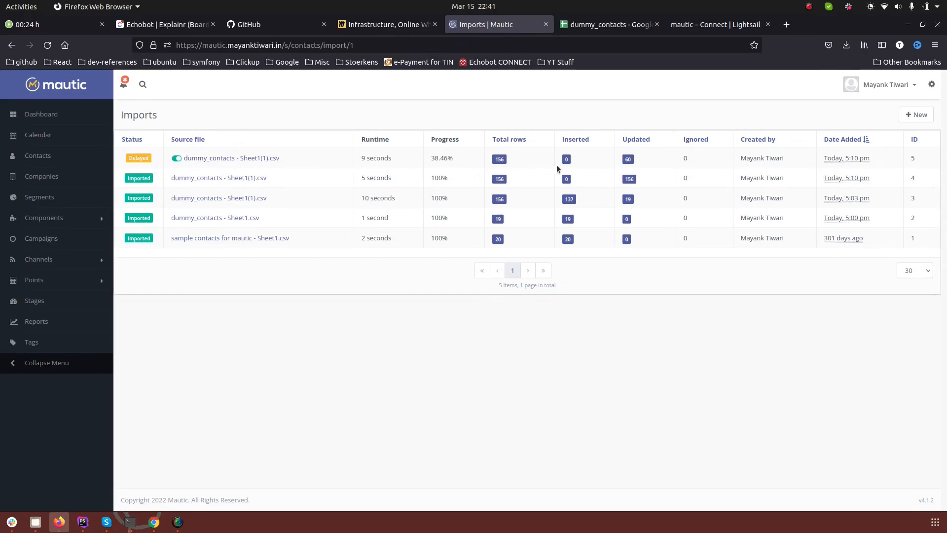
mouse_move(633, 171)
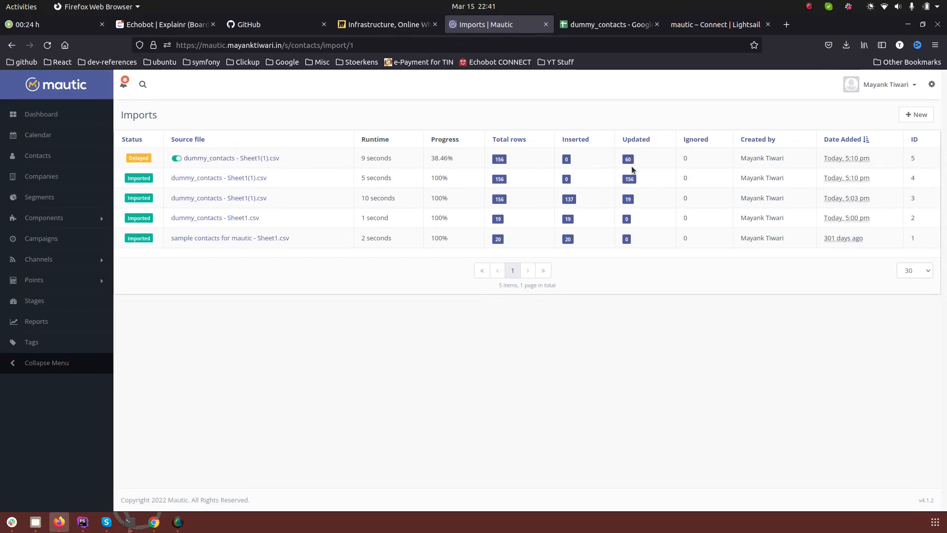
mouse_move(563, 200)
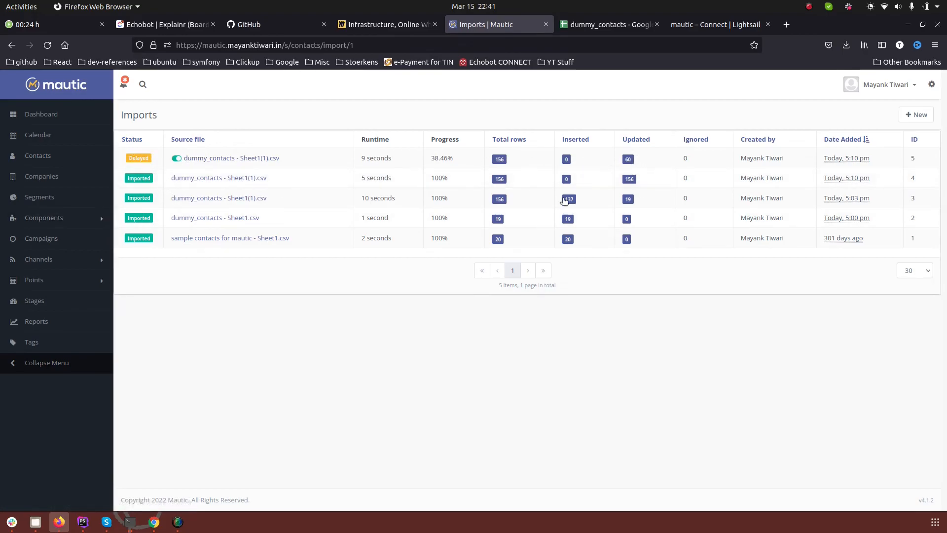